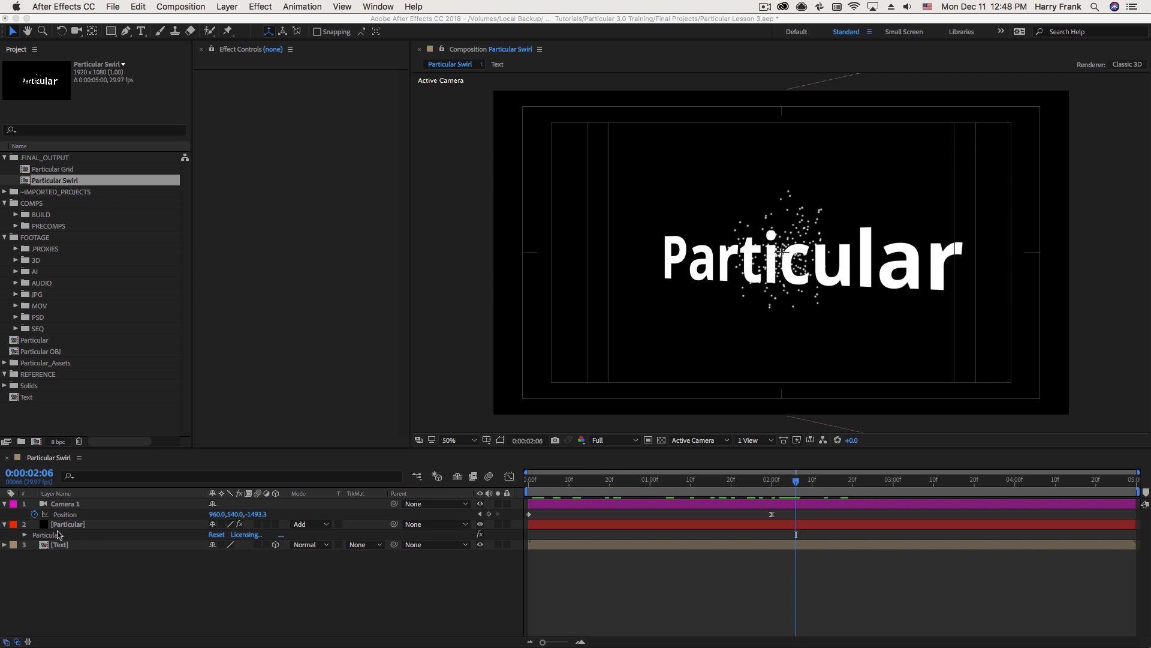
Step: Show the Particular effect settings and look over the Emitter Type options, leaving Point
{"action": "left_click", "coordinate": [68, 524]}
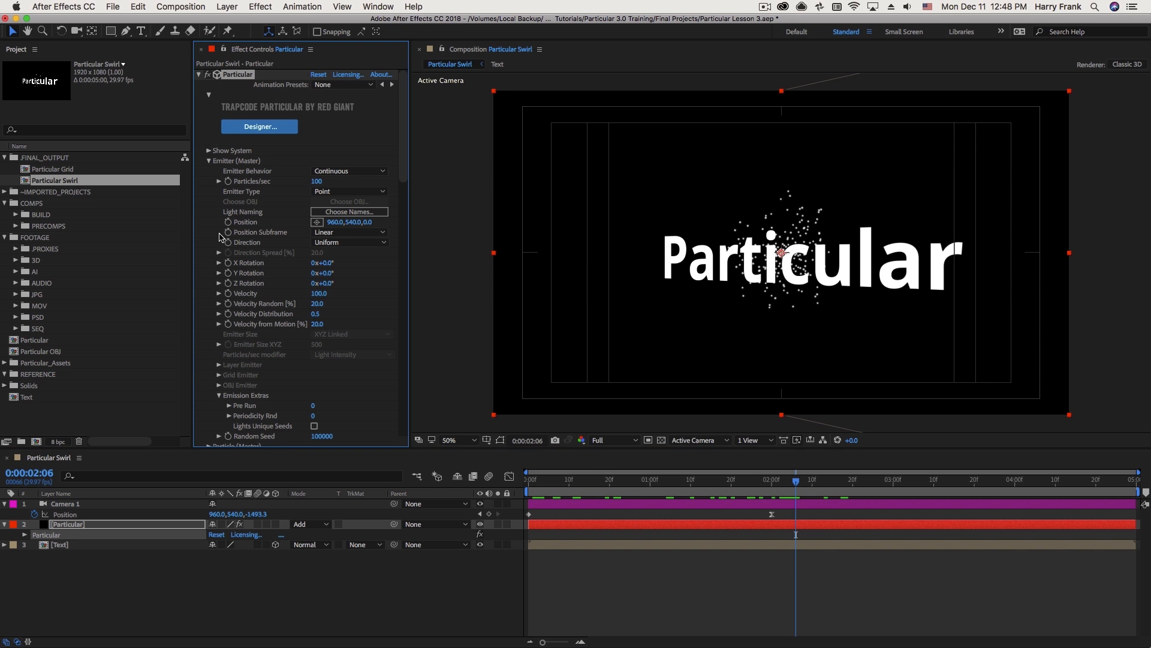
{"action": "mouse_move", "coordinate": [278, 186]}
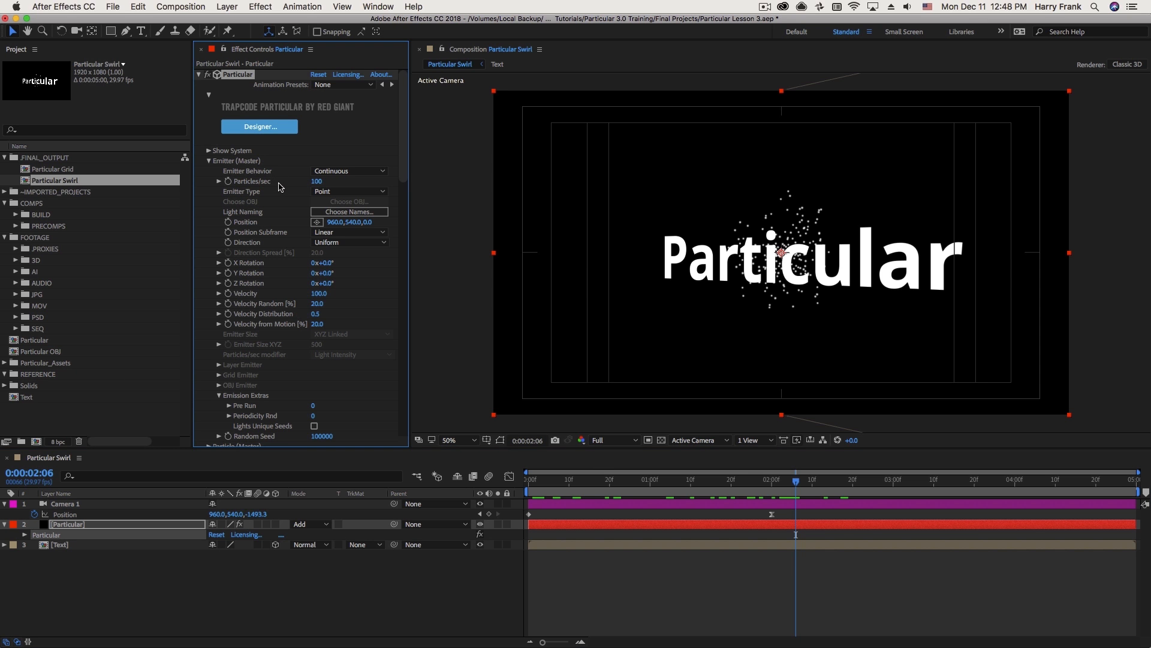
{"action": "left_click", "coordinate": [350, 192]}
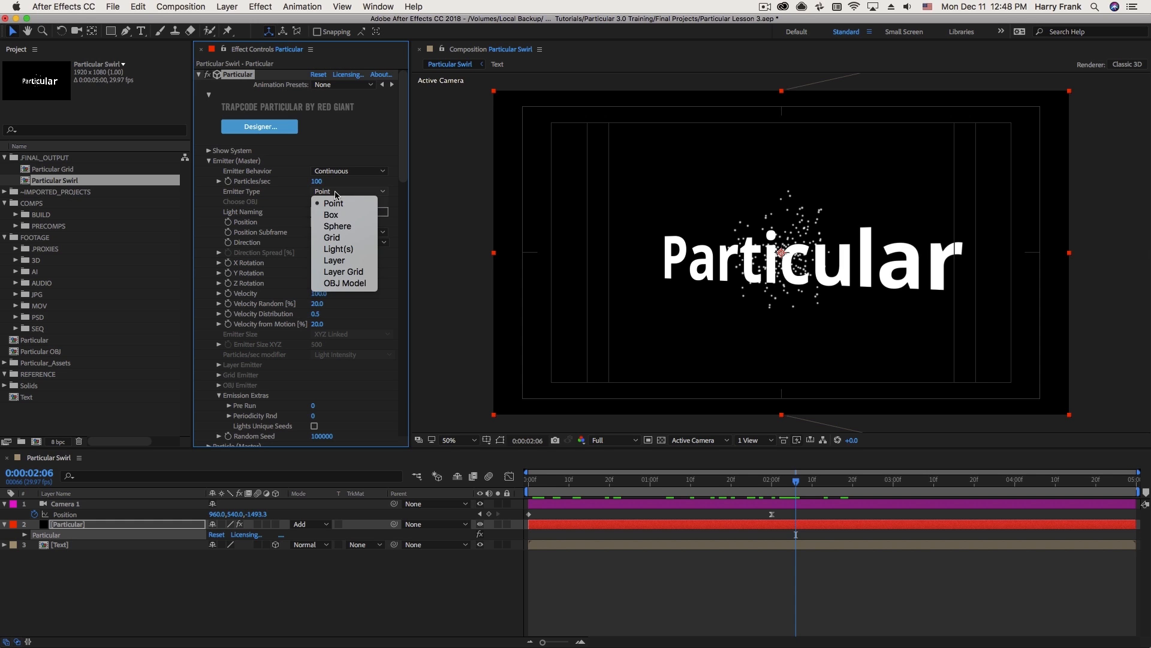
{"action": "mouse_move", "coordinate": [338, 197]}
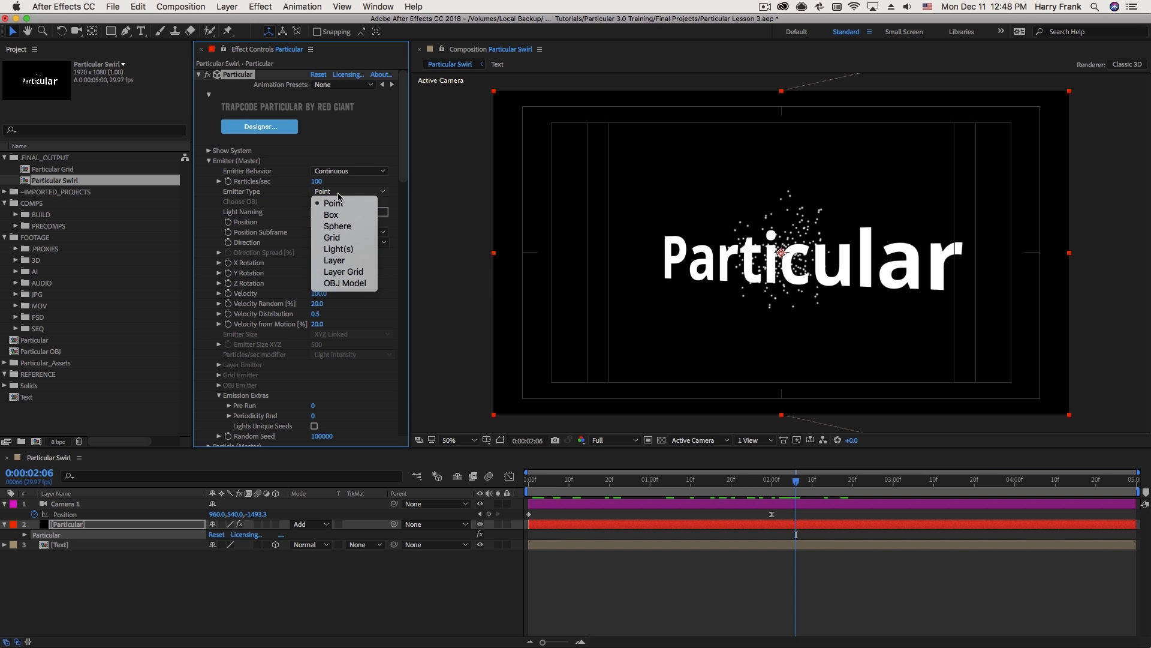
{"action": "mouse_move", "coordinate": [331, 238]}
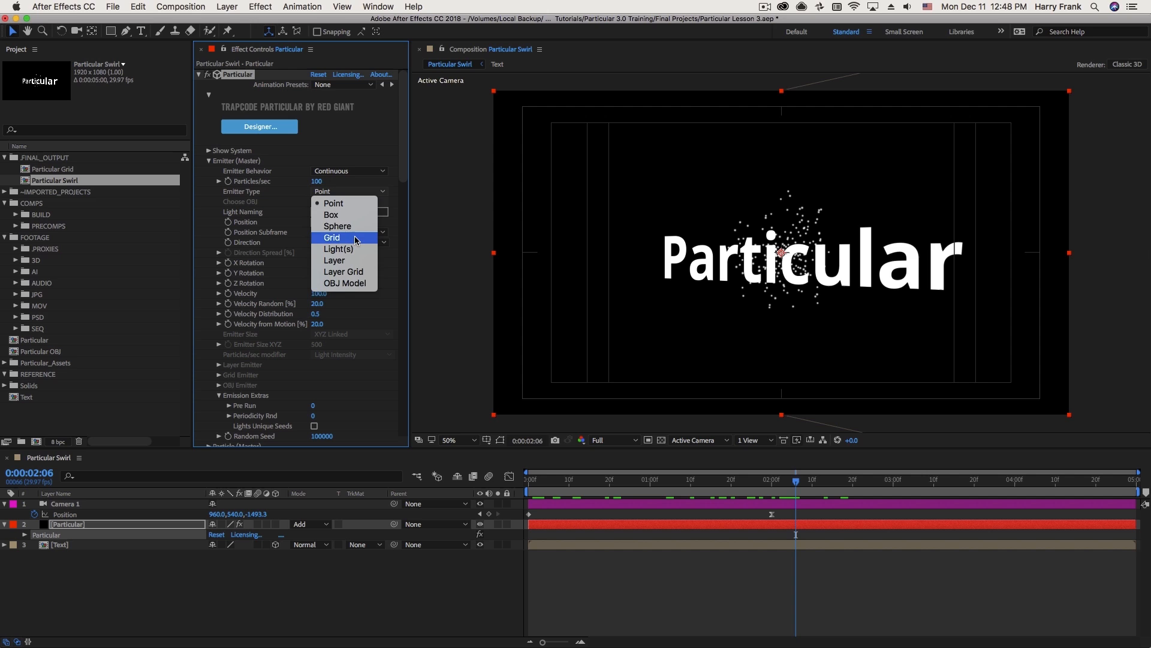
{"action": "mouse_move", "coordinate": [363, 249]}
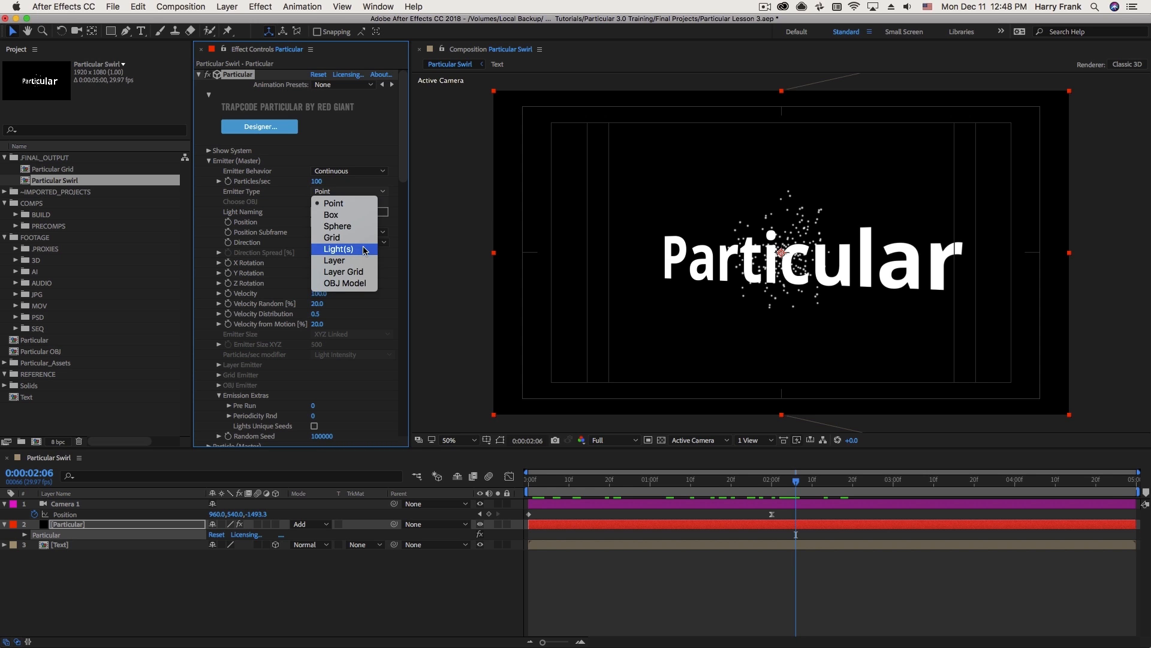
{"action": "mouse_move", "coordinate": [365, 255]}
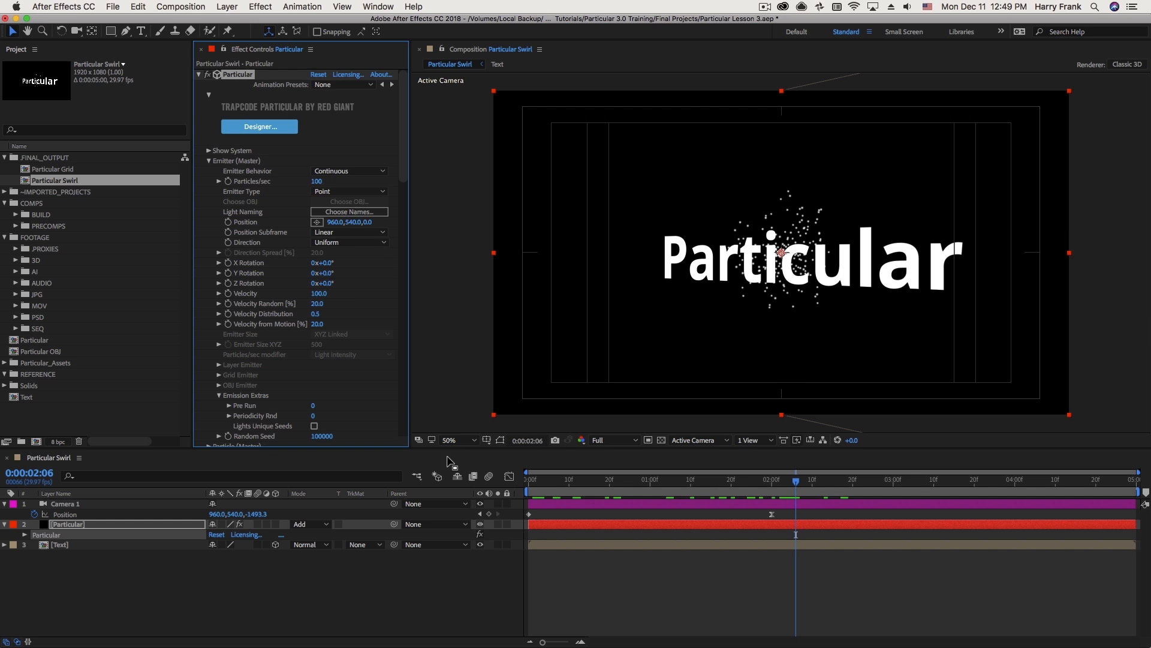
{"action": "mouse_move", "coordinate": [263, 353]}
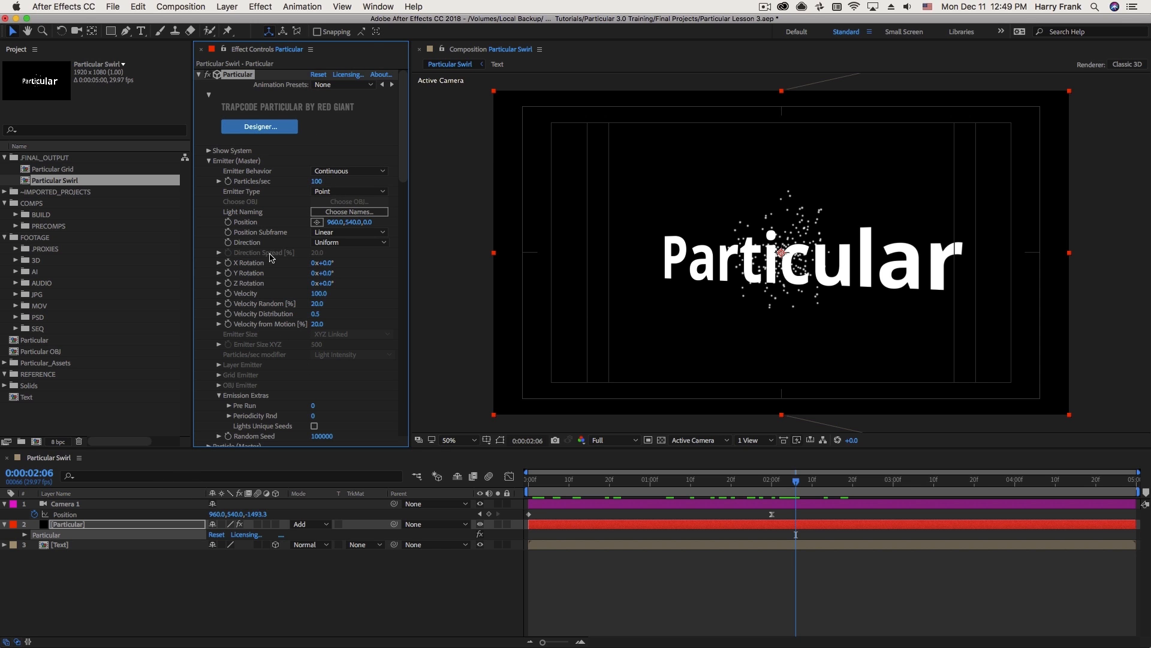
{"action": "left_click", "coordinate": [226, 6]}
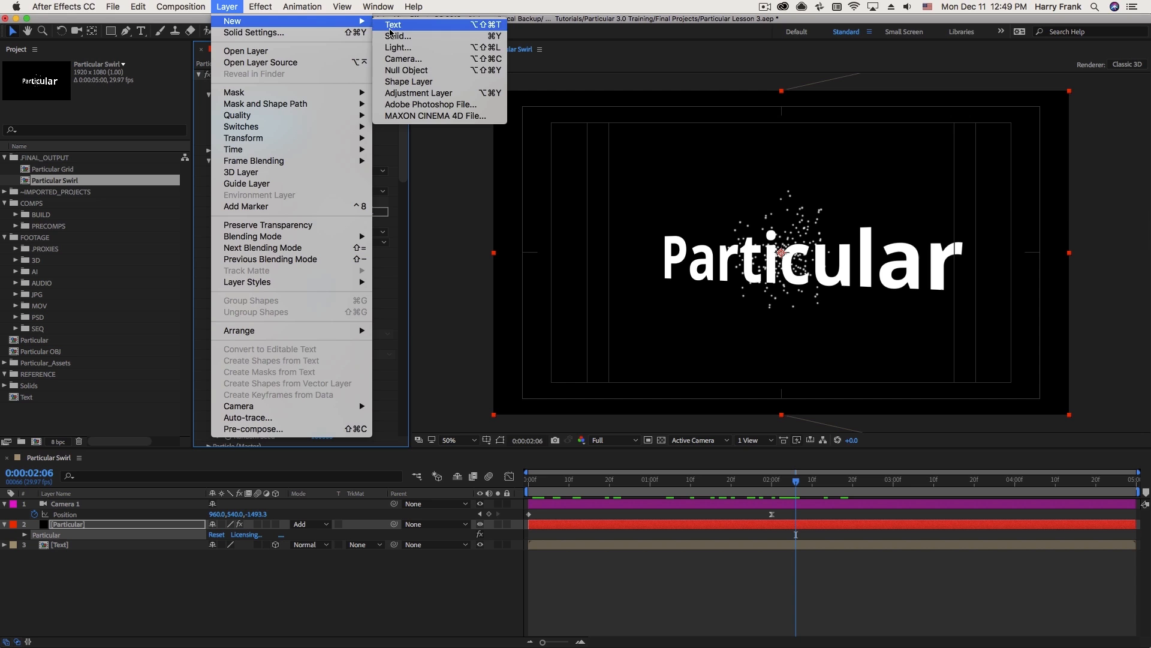
{"action": "left_click", "coordinate": [399, 46]}
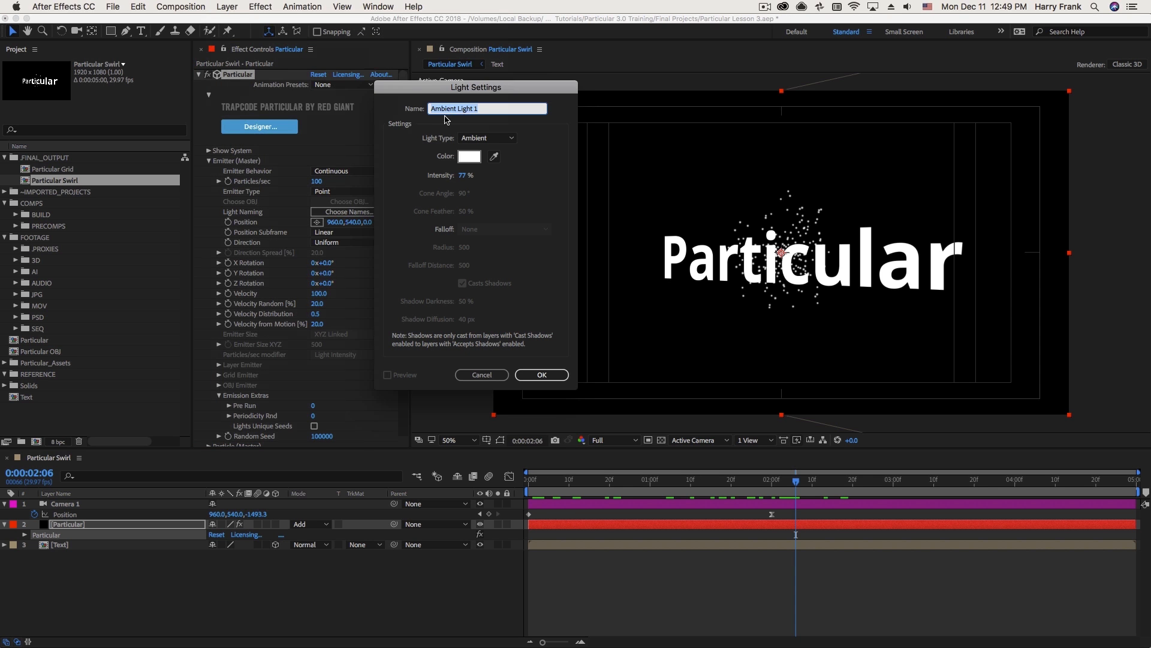
{"action": "mouse_move", "coordinate": [227, 221]}
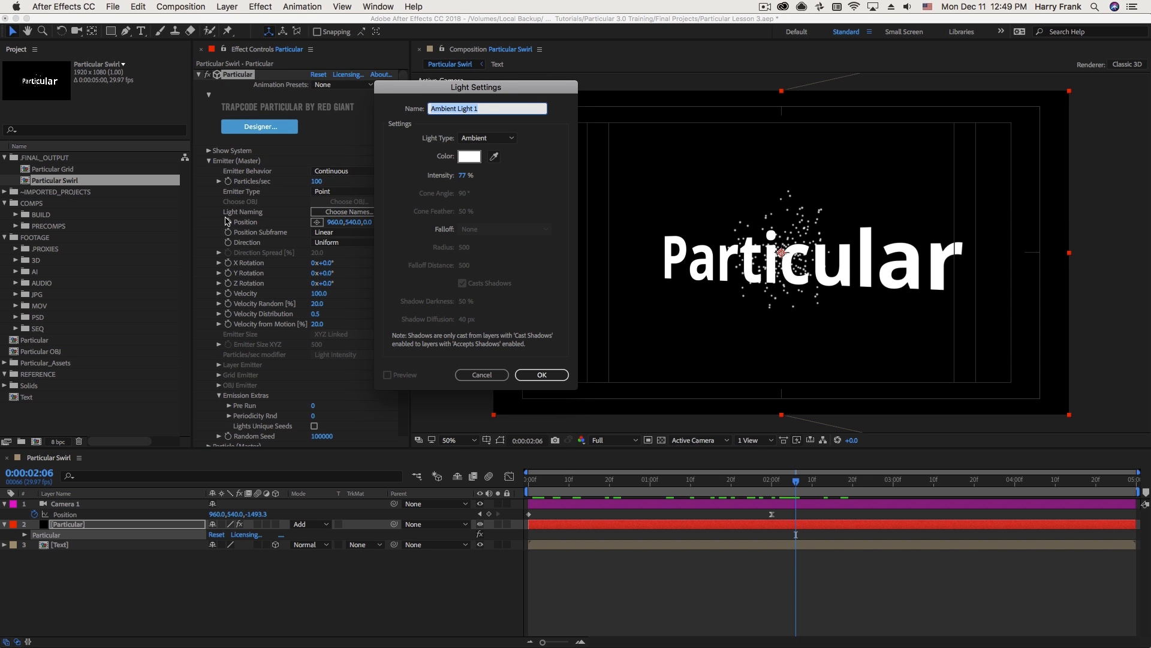
{"action": "left_click", "coordinate": [349, 192]}
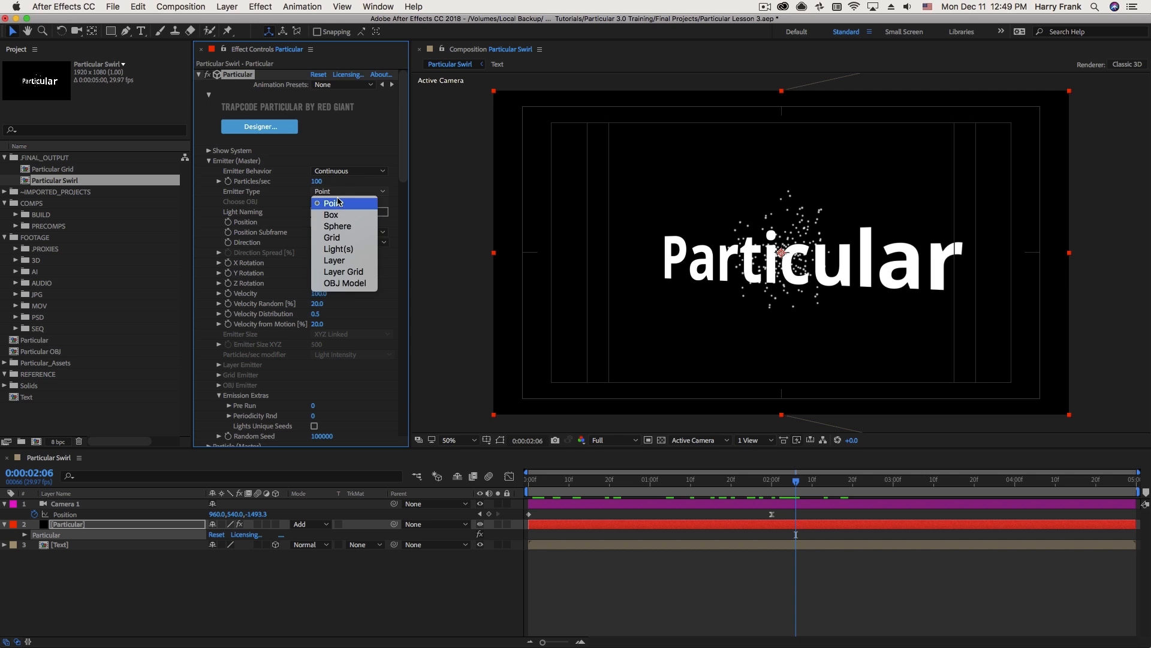
{"action": "left_click", "coordinate": [333, 202]}
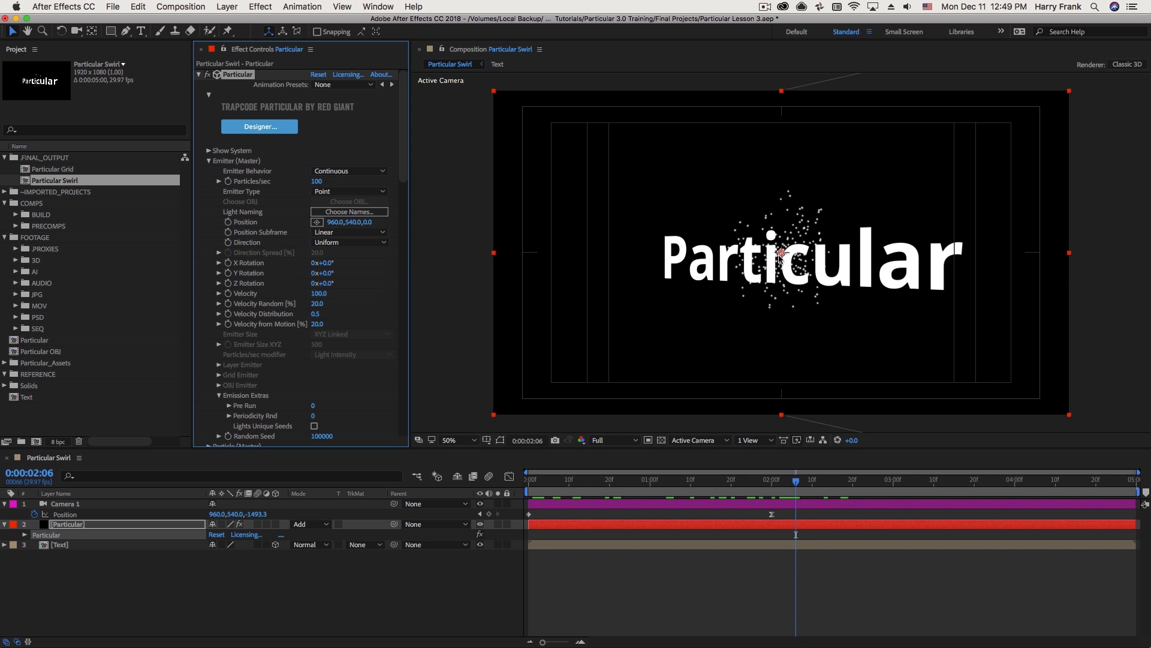
{"action": "mouse_move", "coordinate": [380, 252]}
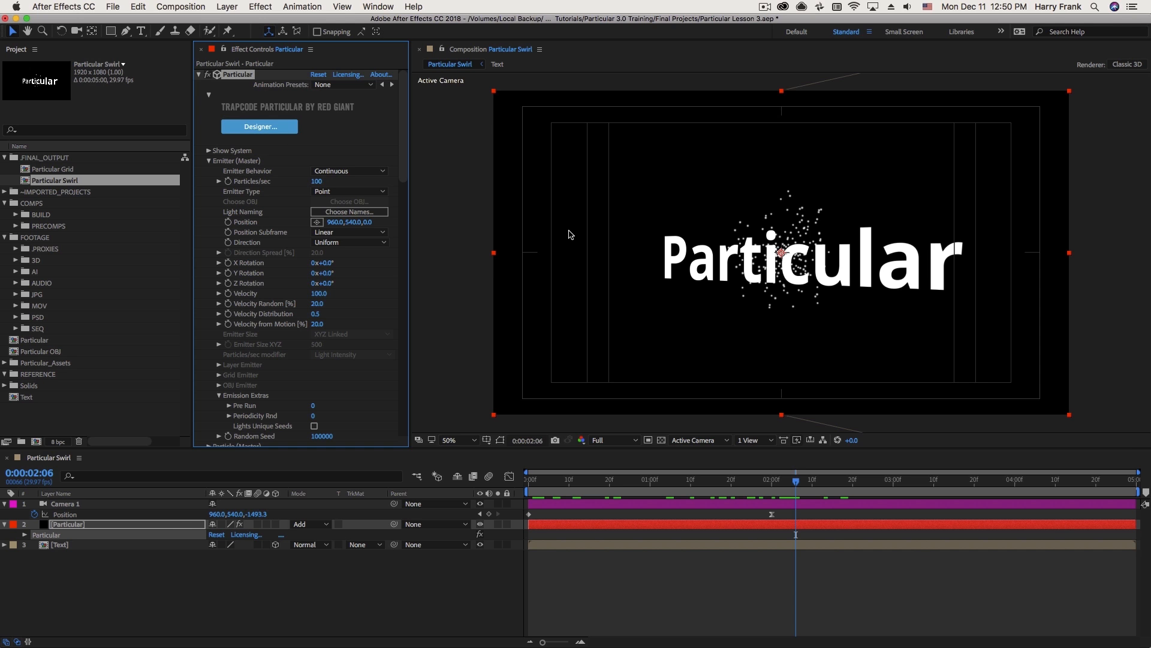
{"action": "left_click", "coordinate": [259, 127]}
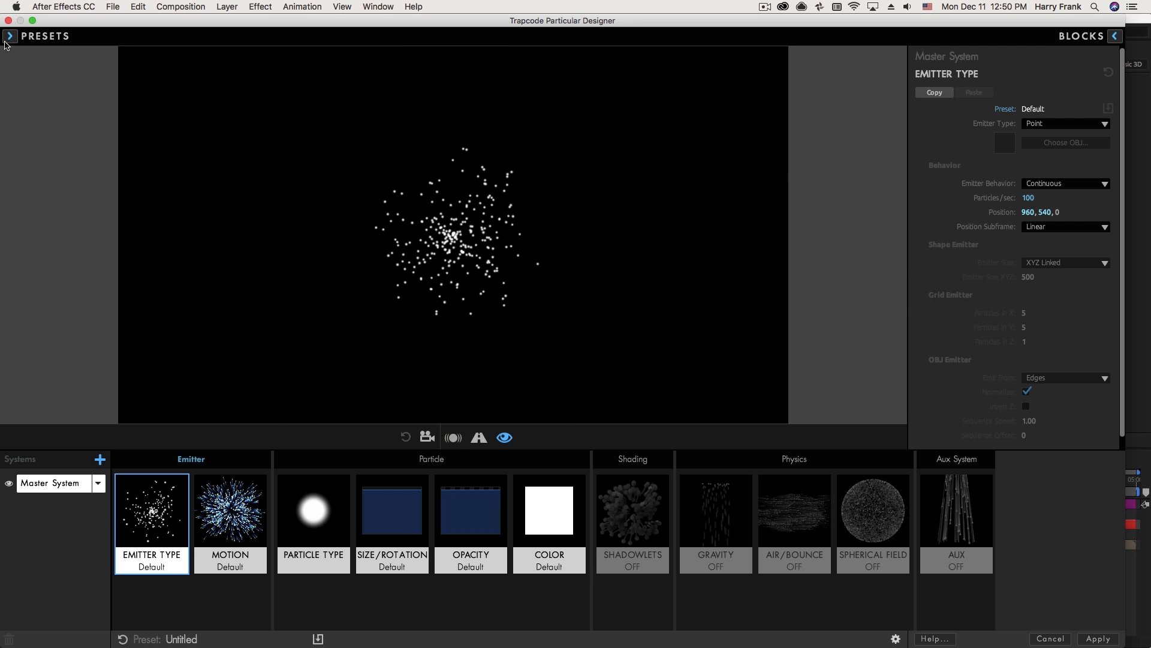
{"action": "left_click", "coordinate": [10, 36]}
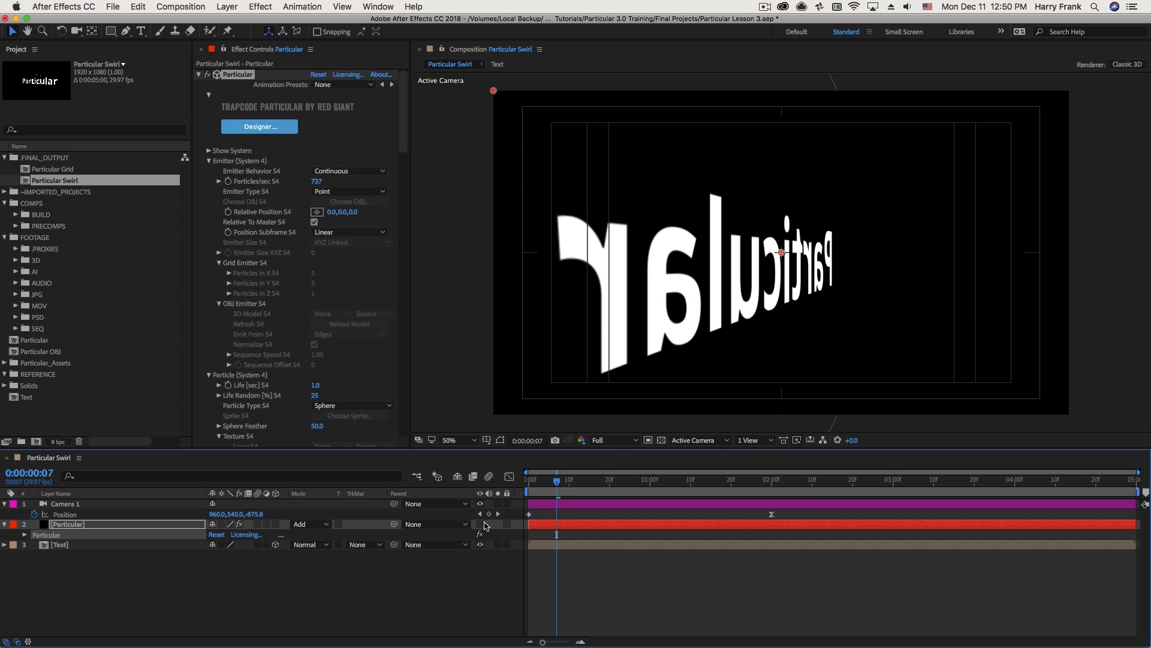
Step: Expose the Text layer's rotation keyframes and view the Particular Swirl composition at 2:00
{"action": "left_click", "coordinate": [60, 544]}
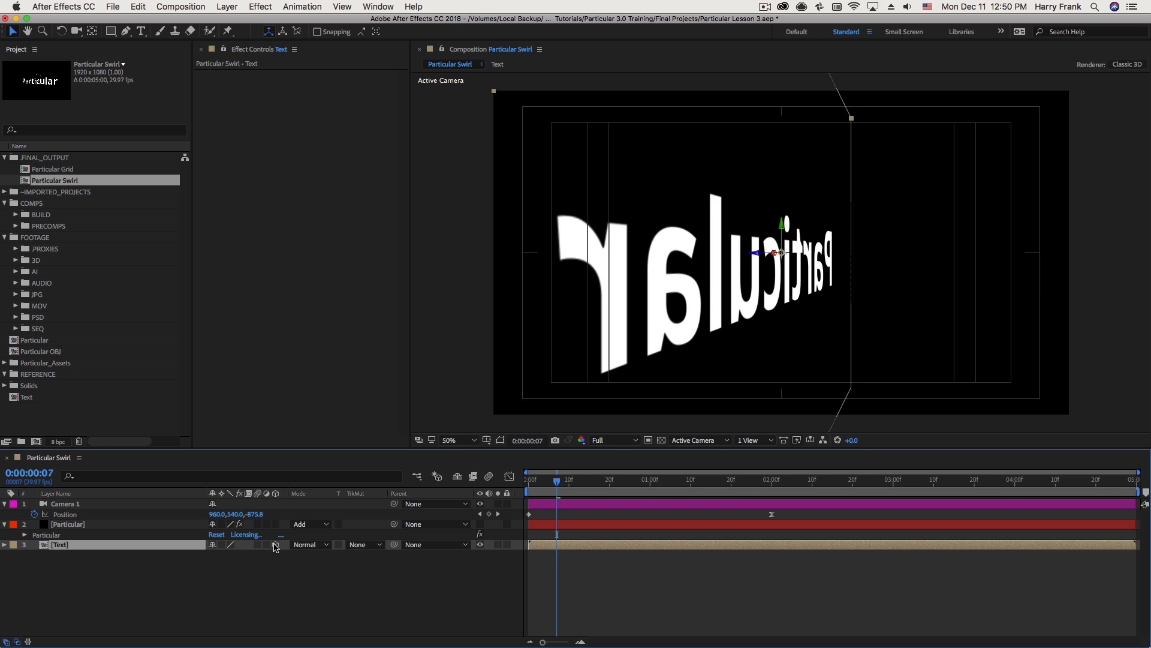
{"action": "left_click", "coordinate": [4, 544]}
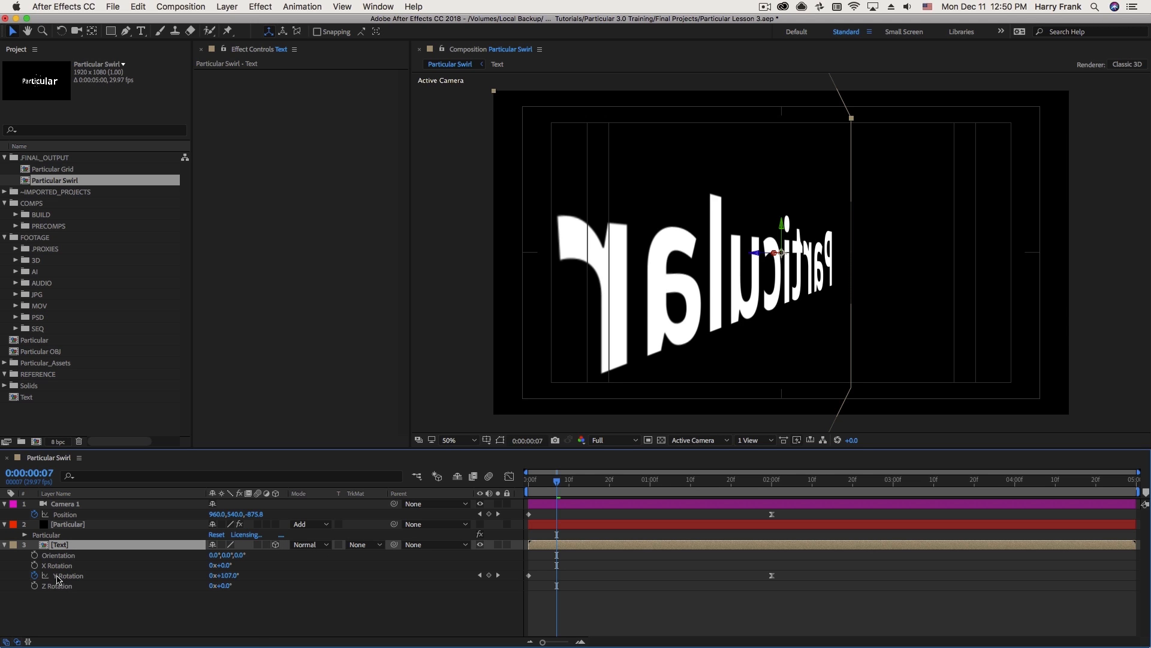
{"action": "mouse_move", "coordinate": [584, 540]}
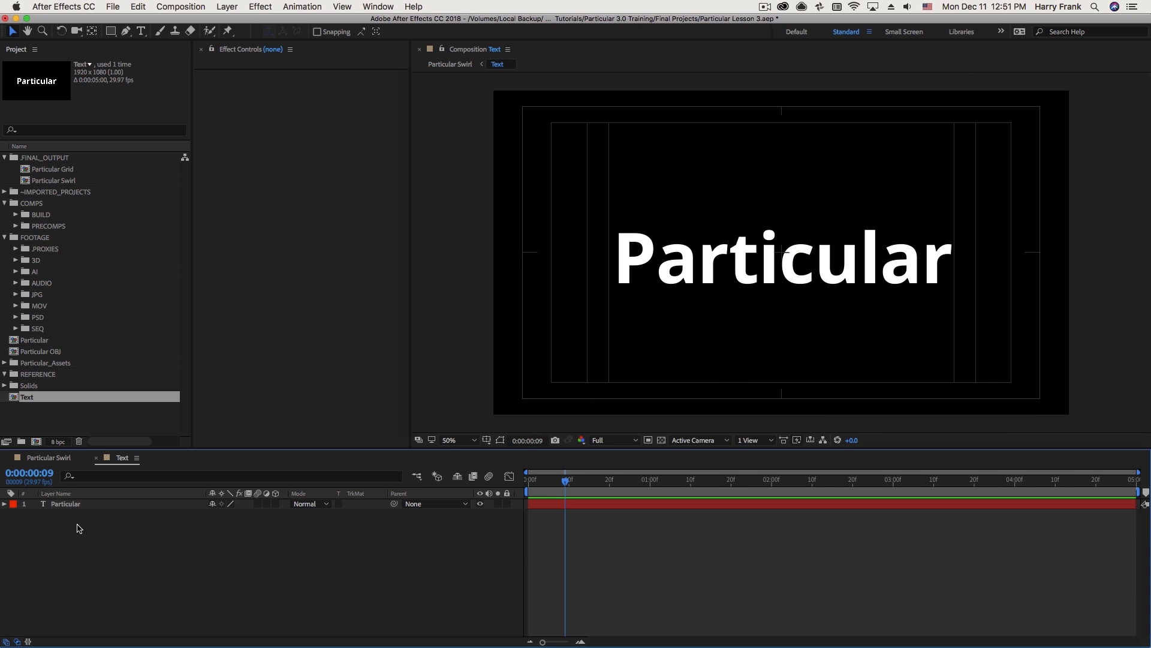
{"action": "left_click", "coordinate": [66, 504]}
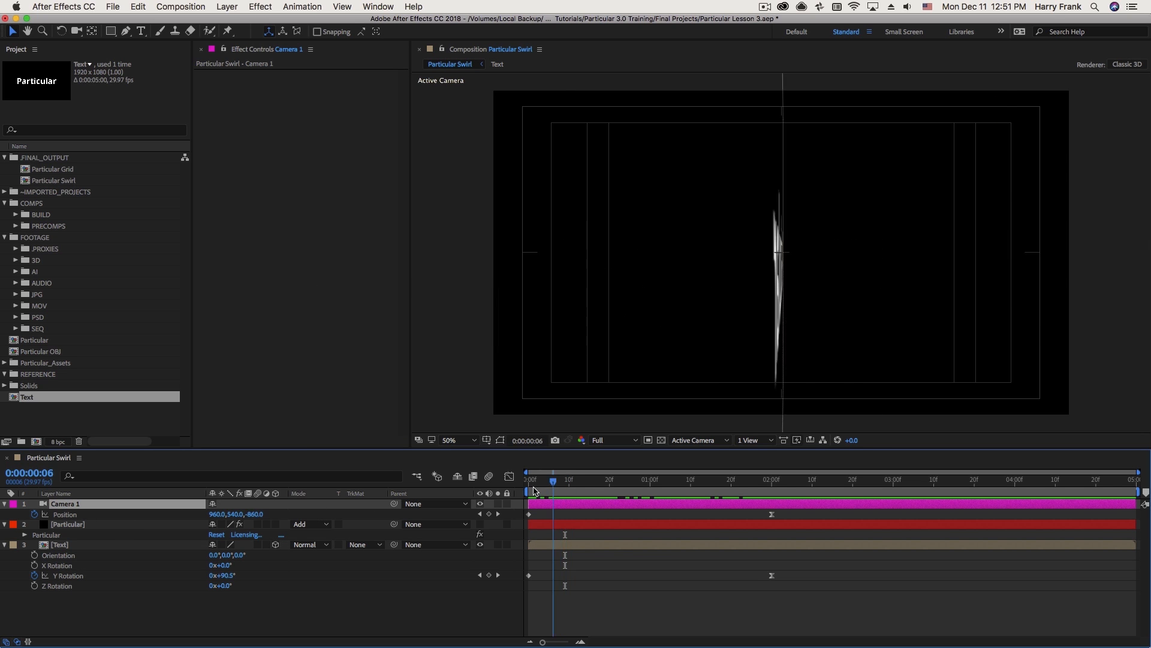
{"action": "left_click", "coordinate": [527, 480]}
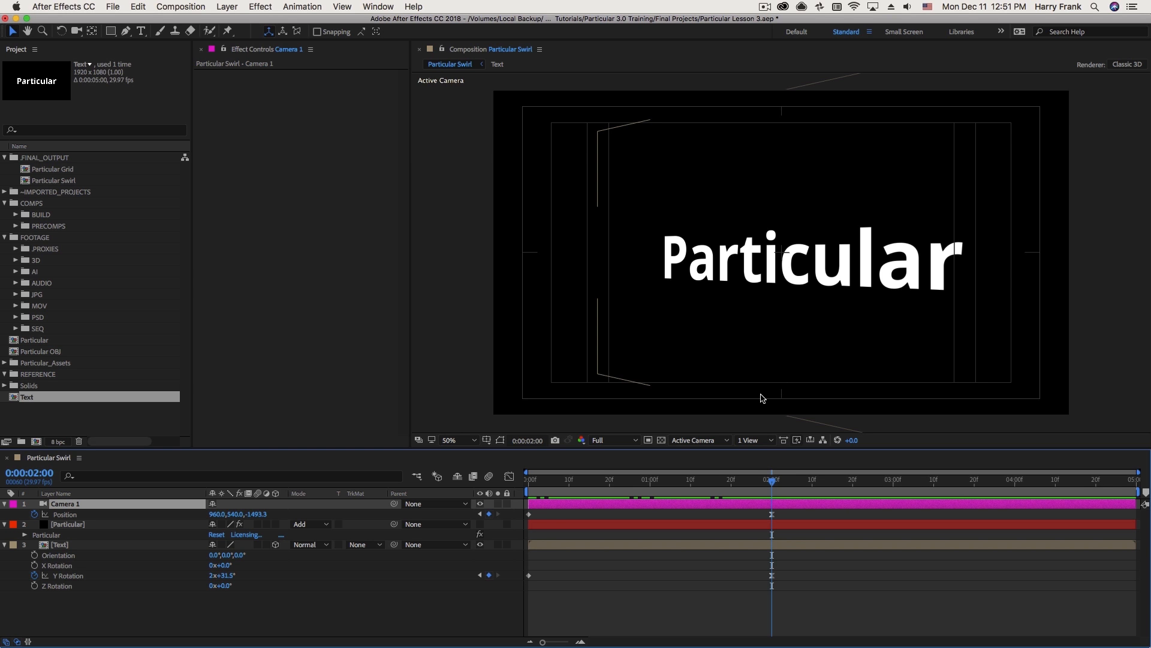
{"action": "left_click", "coordinate": [553, 479]}
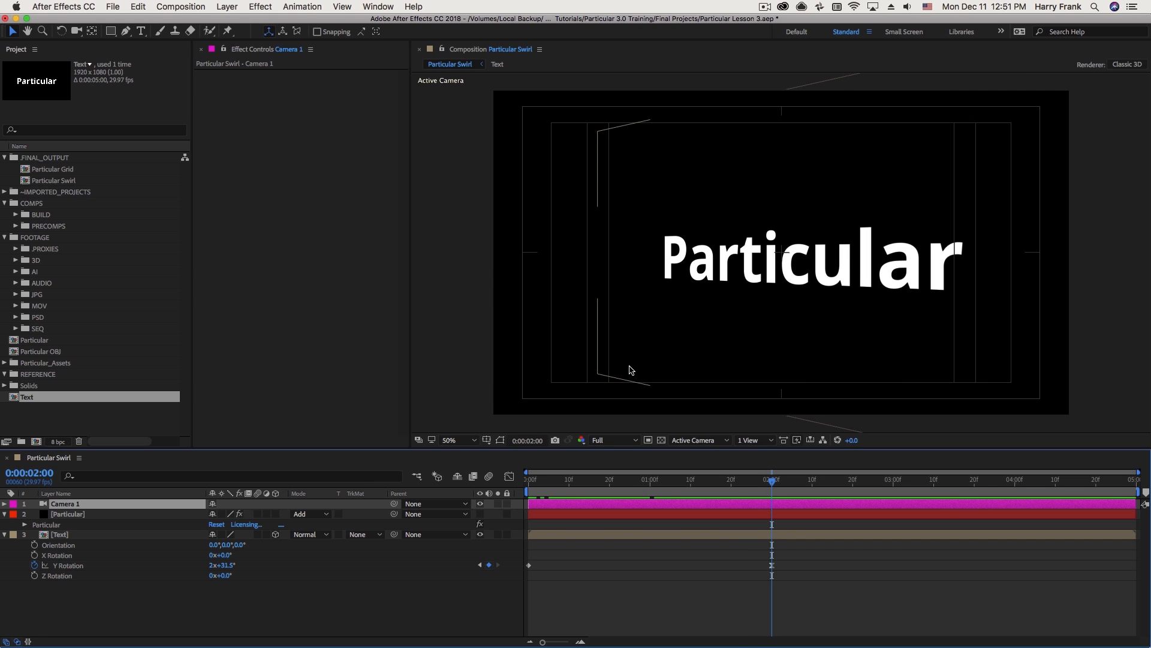
Step: Review Particular's four particle systems under Show System and start adding a new light layer
{"action": "left_click", "coordinate": [68, 513]}
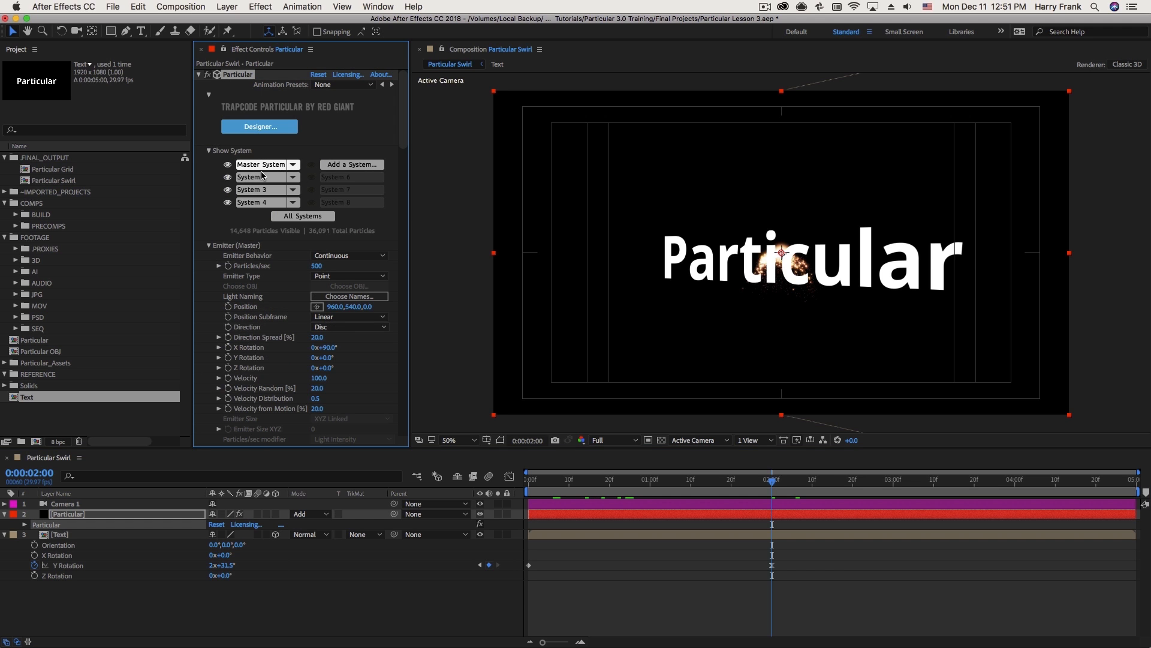
{"action": "left_click", "coordinate": [210, 151]}
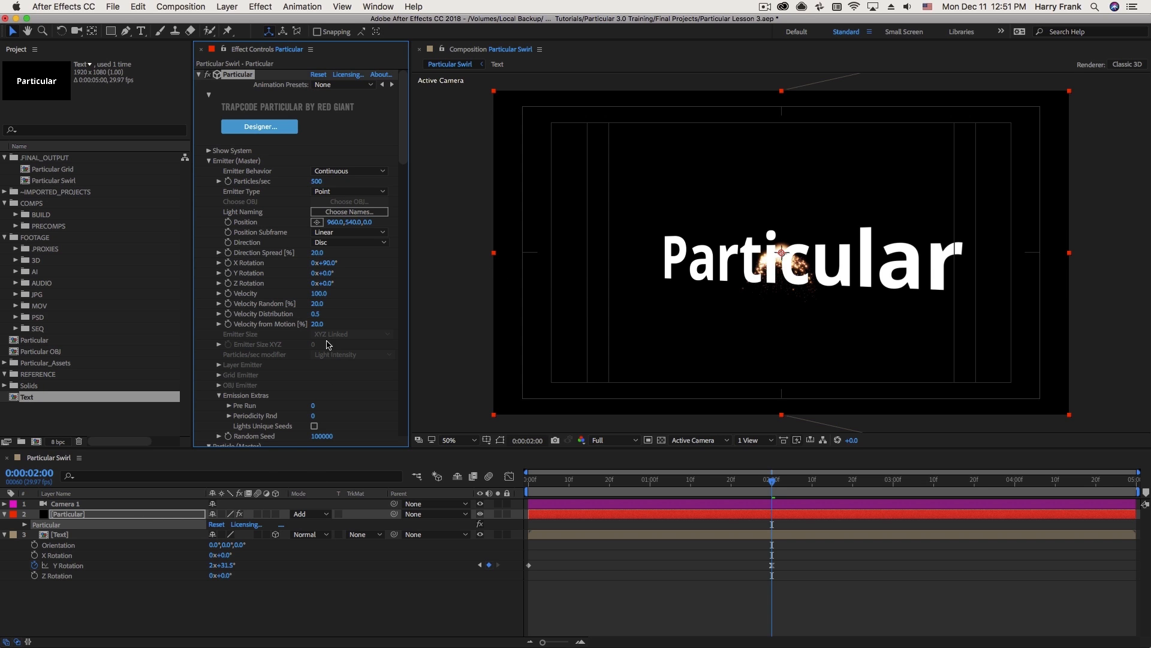
{"action": "left_click", "coordinate": [226, 7]}
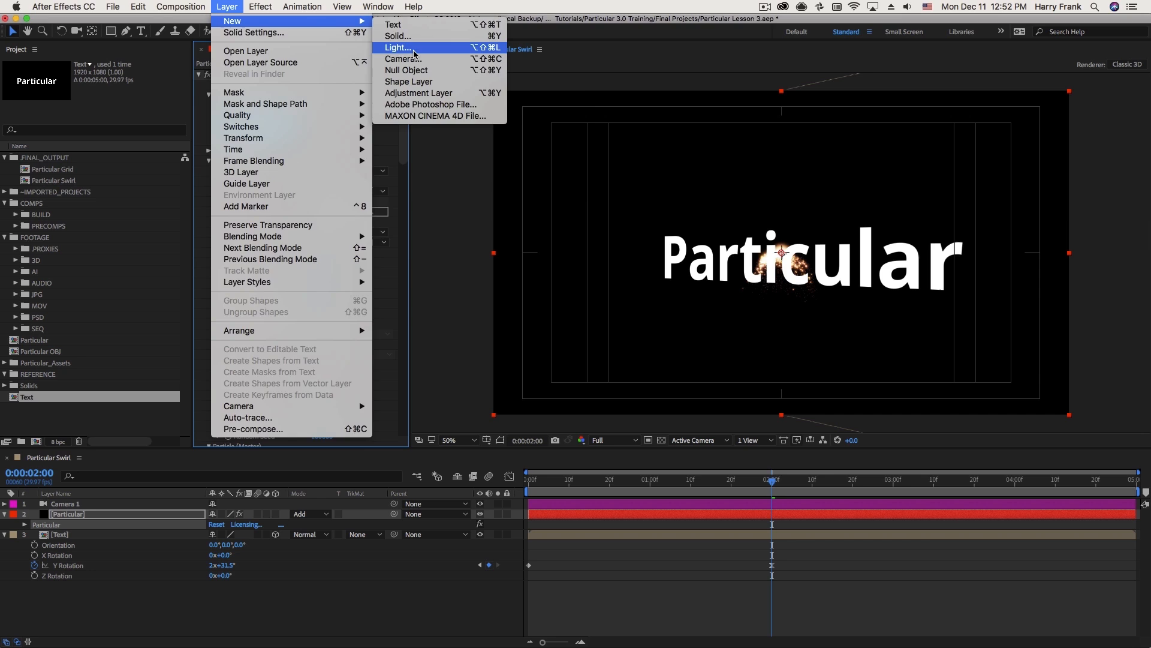
Step: Create a point light named 'Emitter' at 100% intensity
{"action": "left_click", "coordinate": [398, 48]}
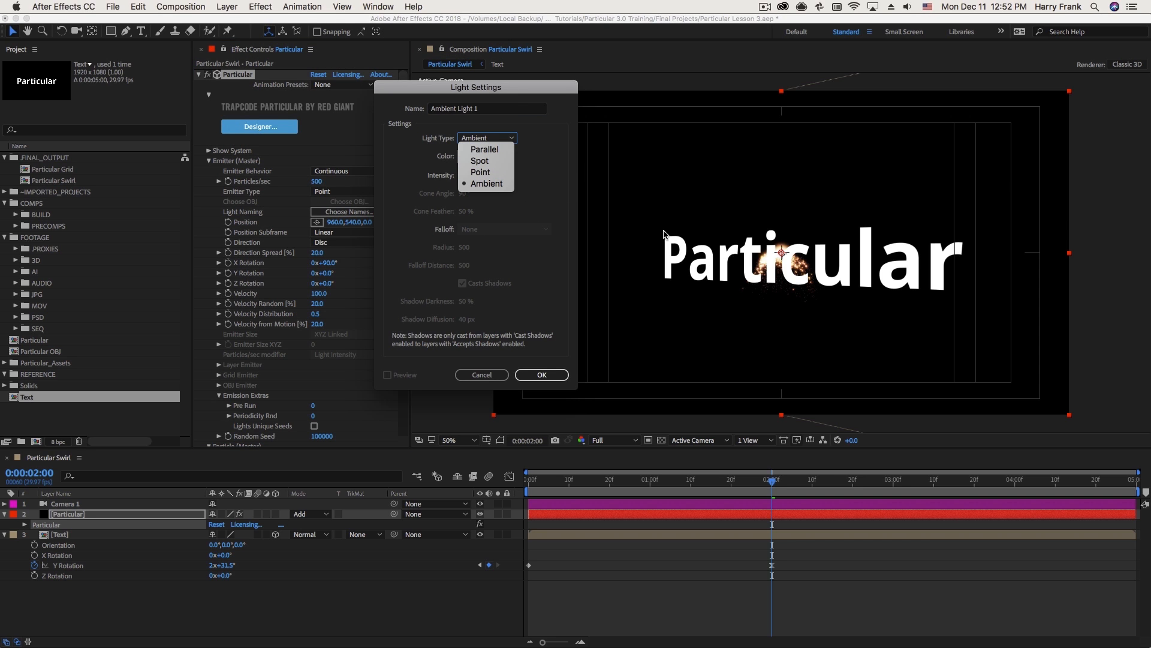
{"action": "mouse_move", "coordinate": [514, 174]}
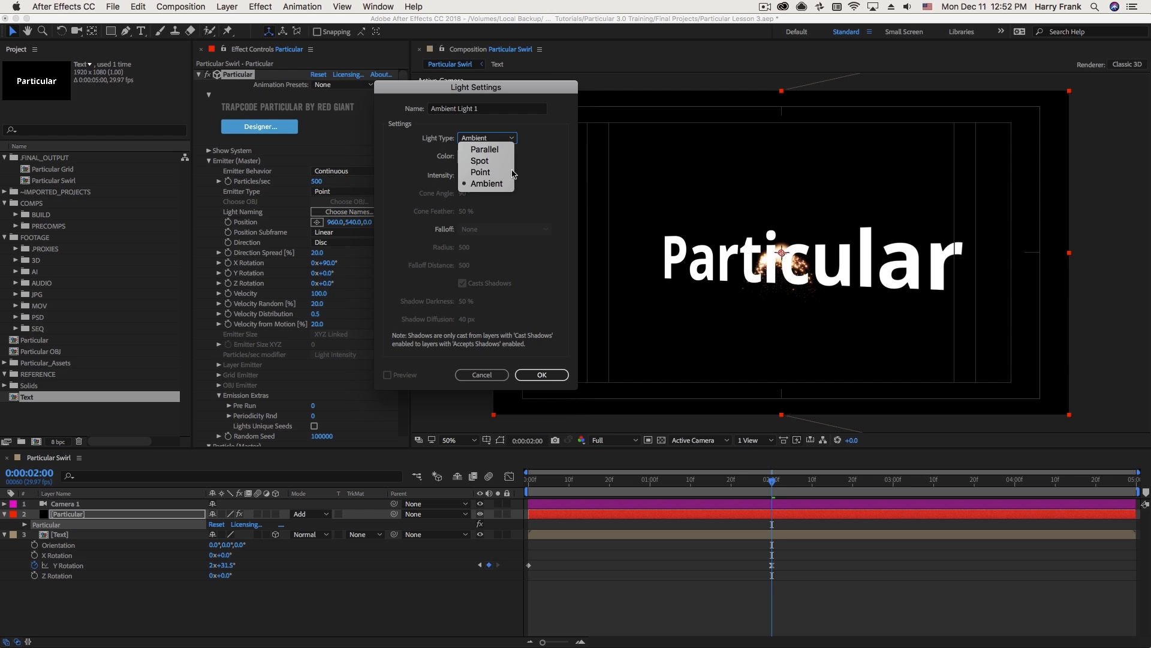
{"action": "mouse_move", "coordinate": [481, 172]}
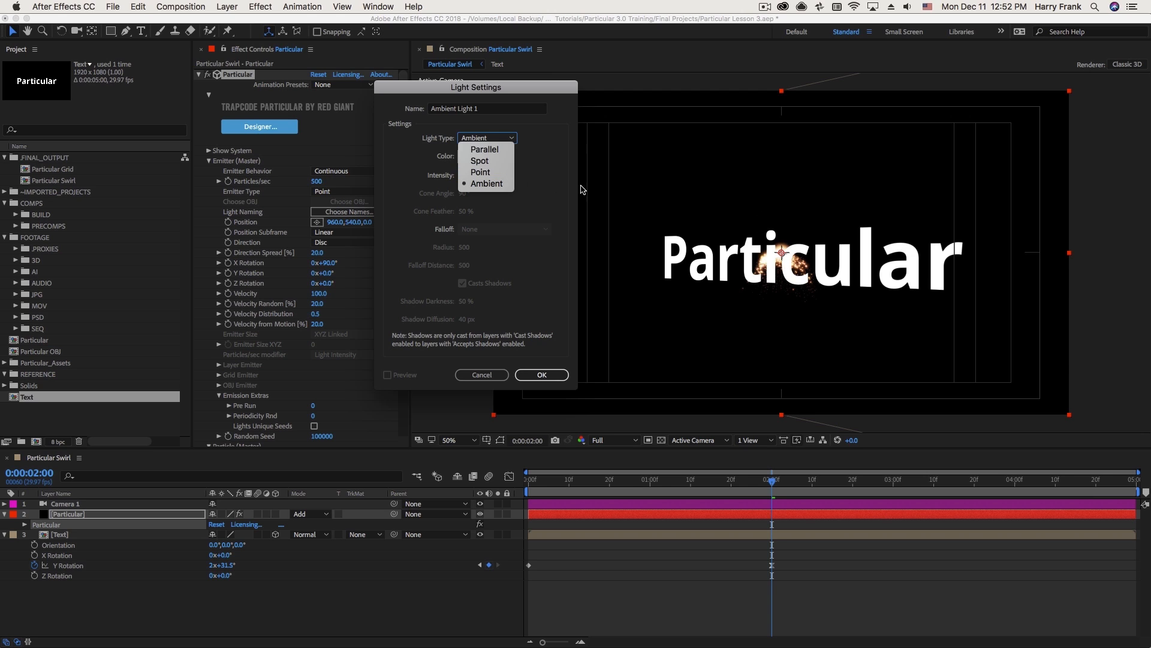
{"action": "left_click", "coordinate": [480, 172]}
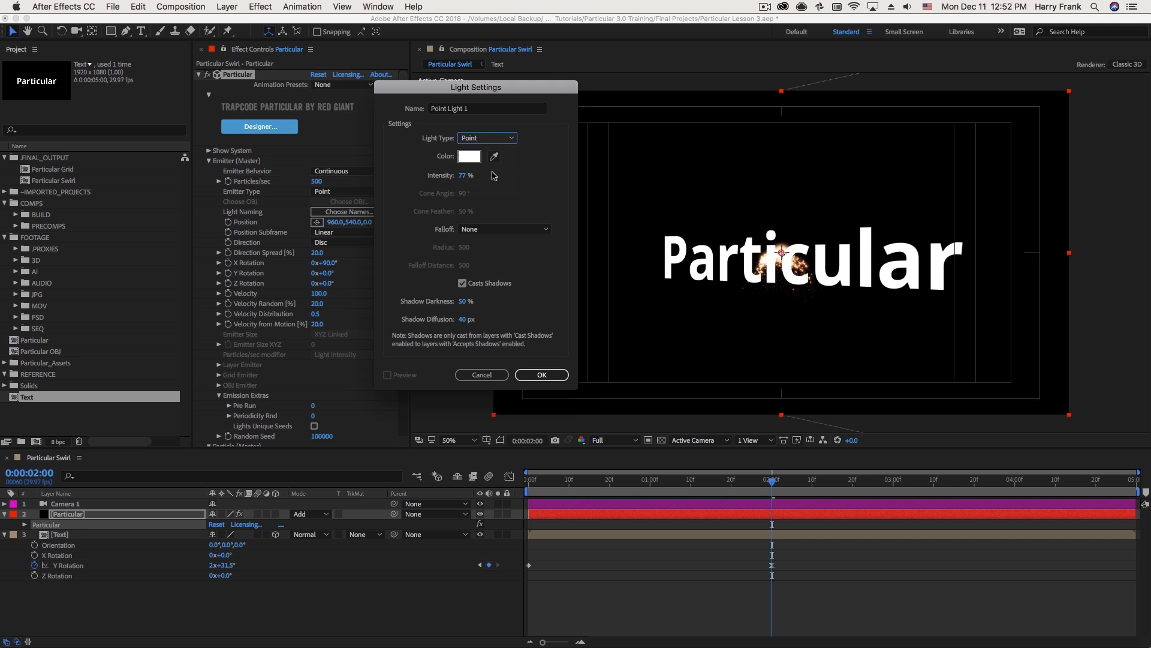
{"action": "mouse_move", "coordinate": [429, 141]}
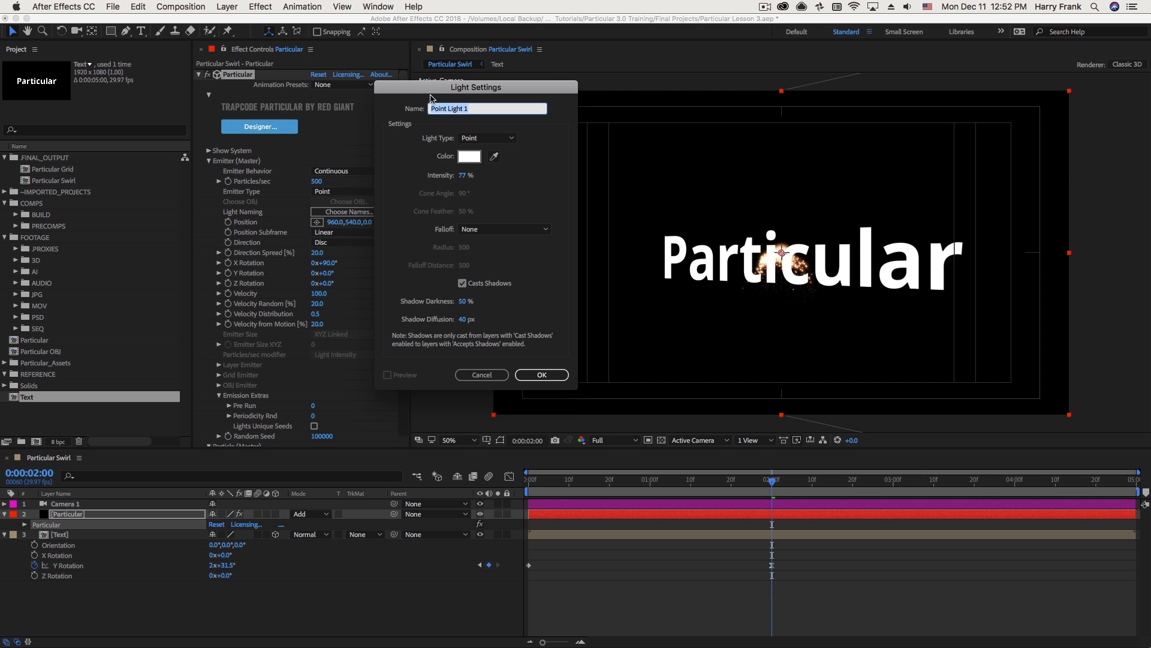
{"action": "type", "text": "Emitter"}
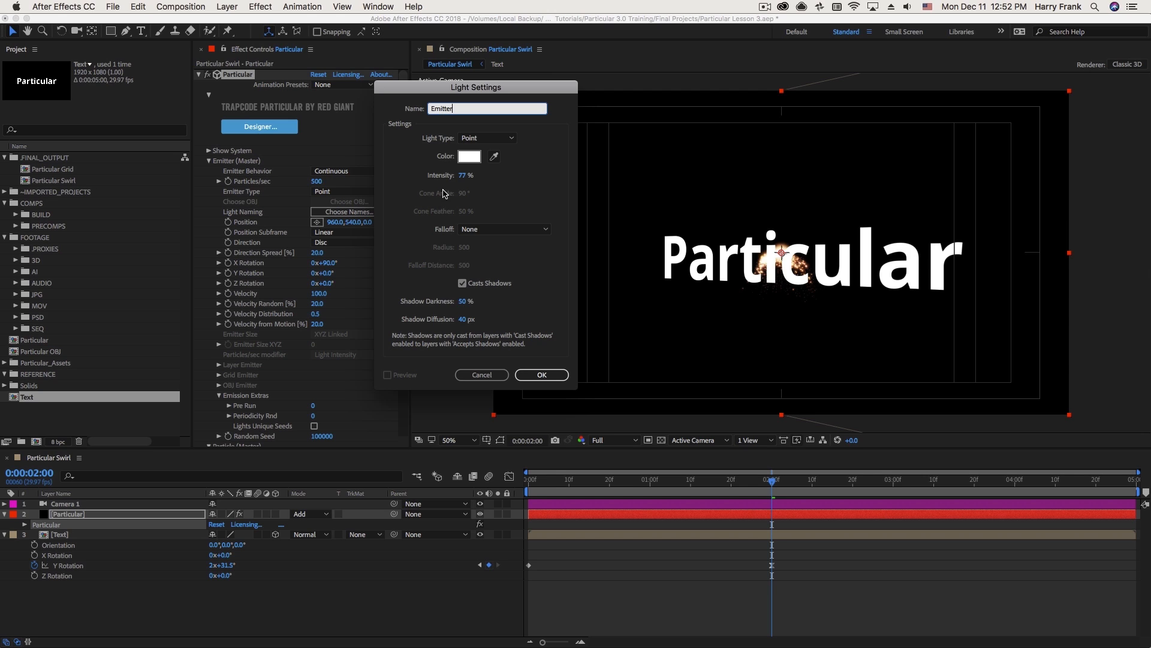
{"action": "type", "text": "1100"}
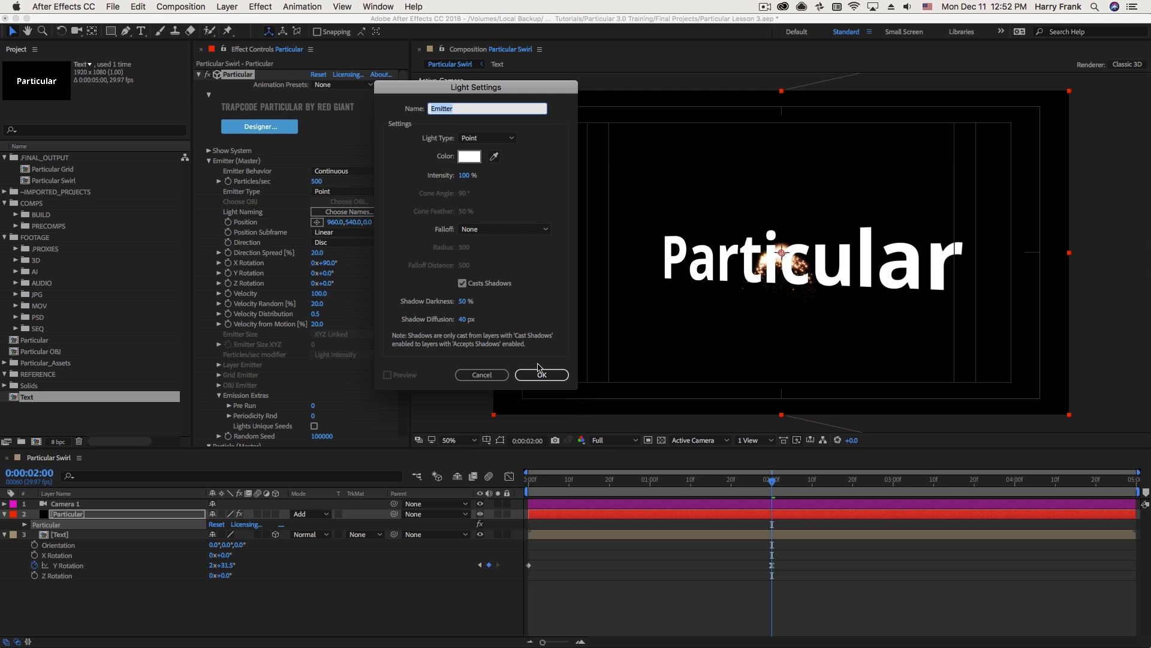
{"action": "left_click", "coordinate": [540, 374]}
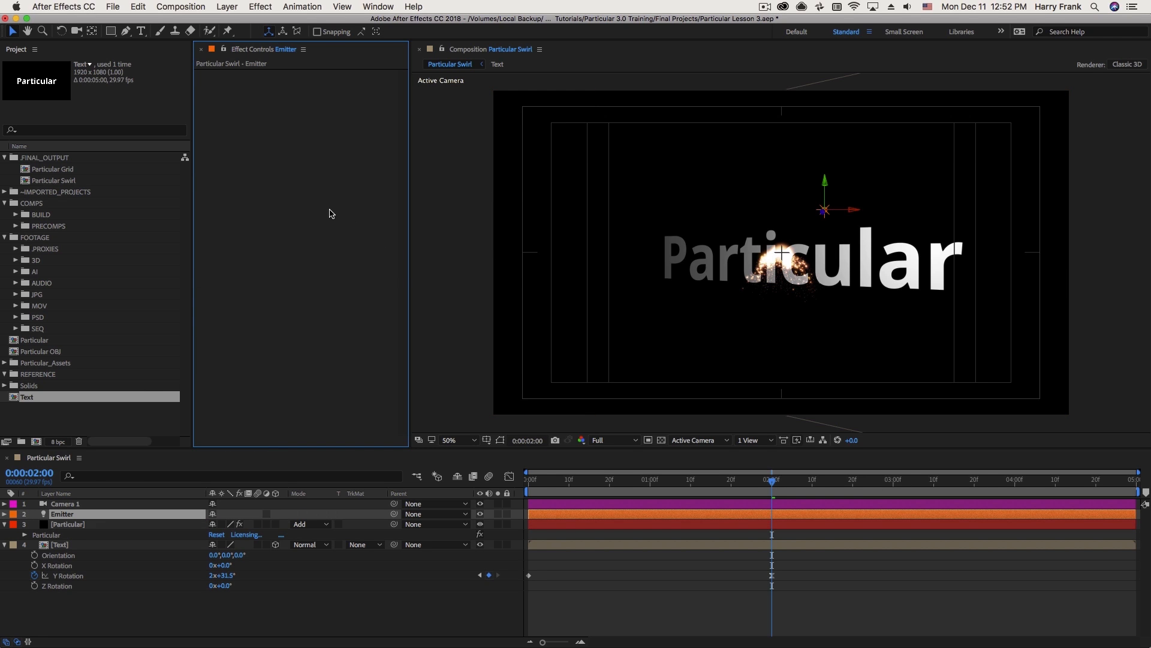
Step: Enable Choose Names in Particular's light emitter naming settings
{"action": "left_click", "coordinate": [67, 523]}
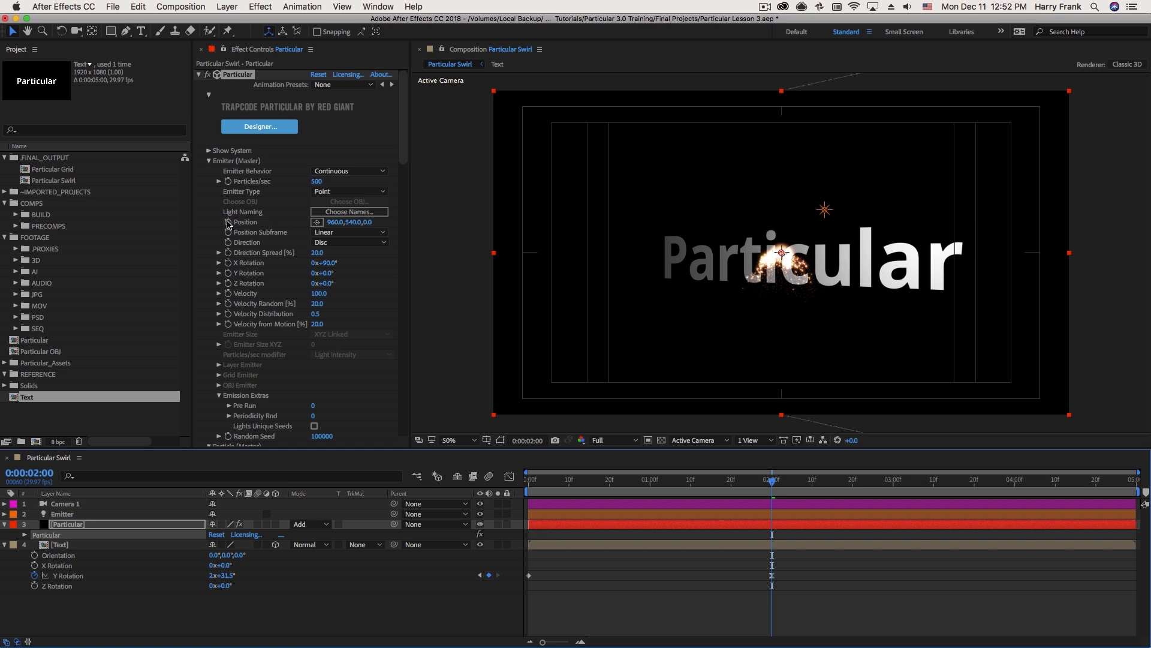
{"action": "left_click", "coordinate": [349, 212]}
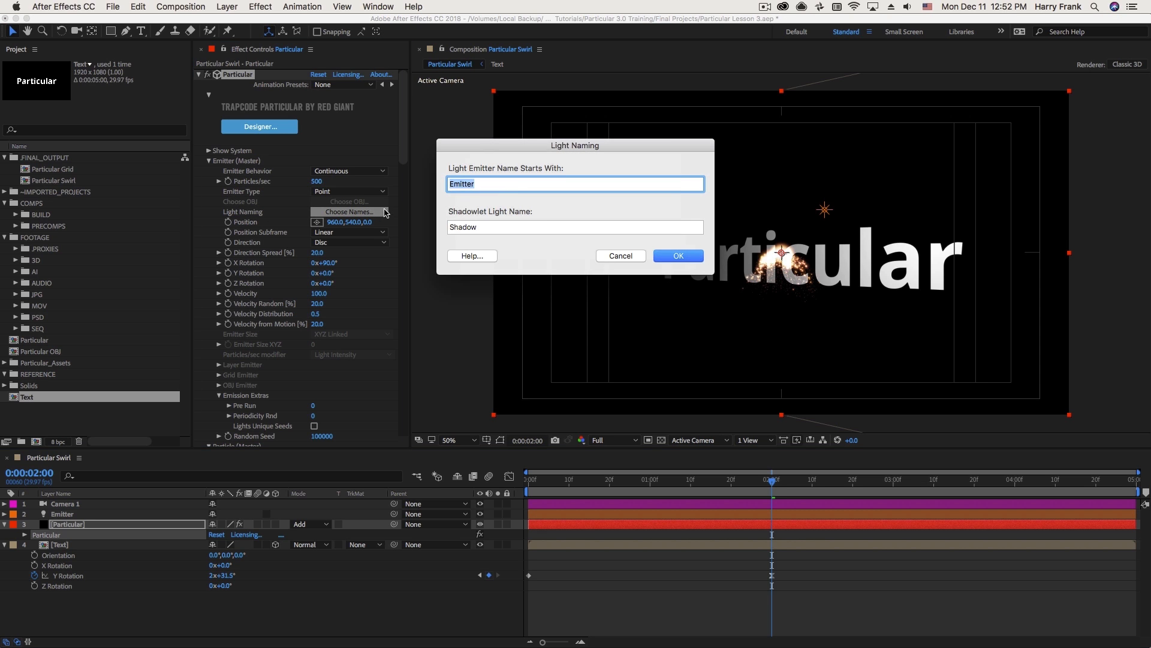
{"action": "mouse_move", "coordinate": [468, 170]}
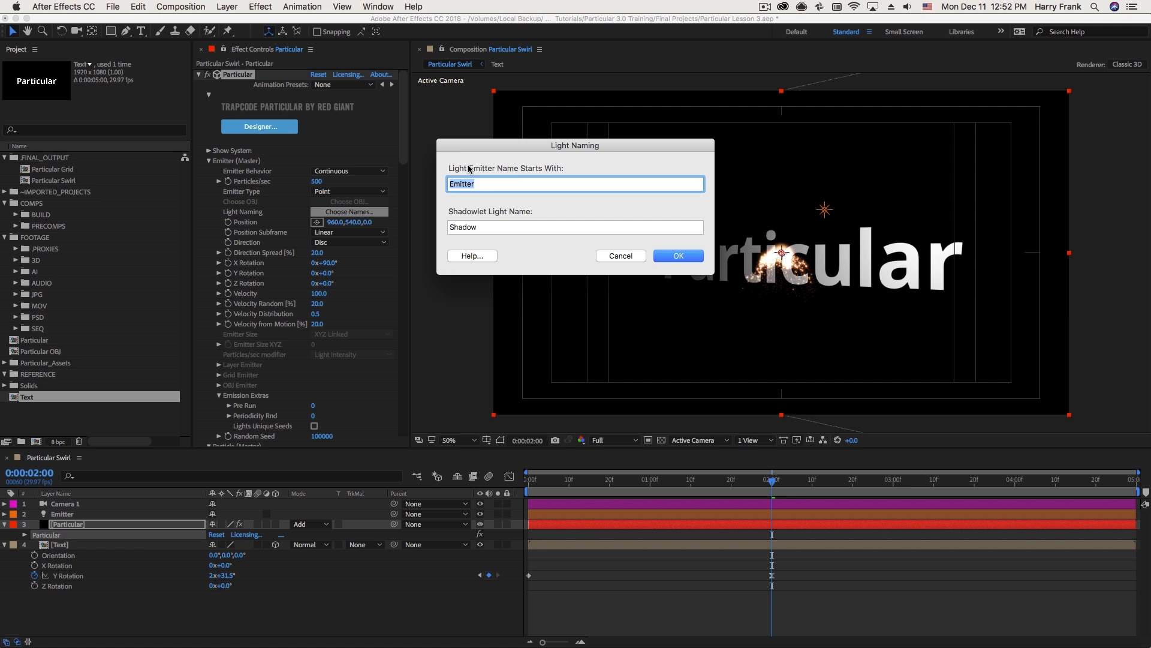
{"action": "mouse_move", "coordinate": [600, 241]}
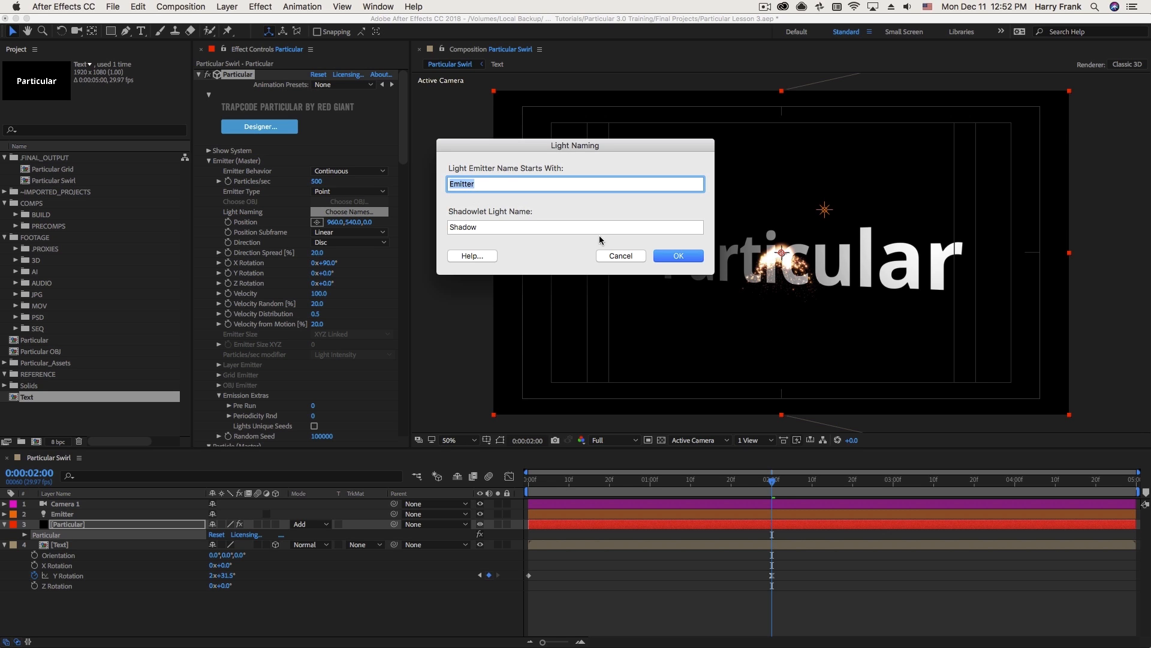
{"action": "left_click", "coordinate": [676, 256]}
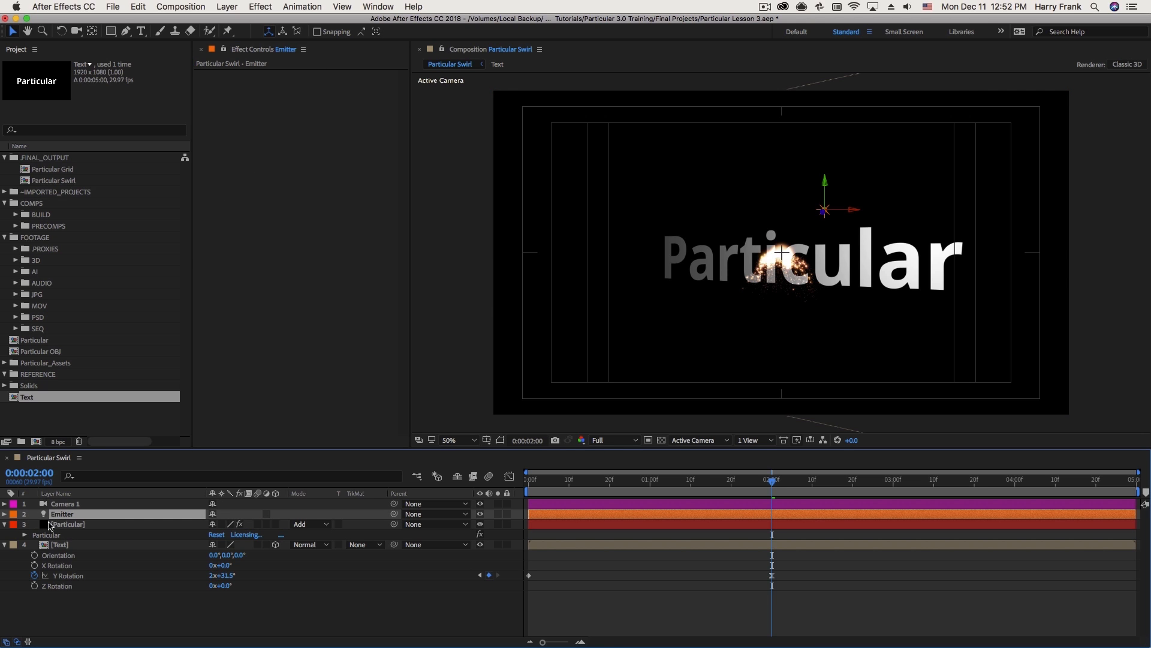
{"action": "left_click", "coordinate": [560, 480]}
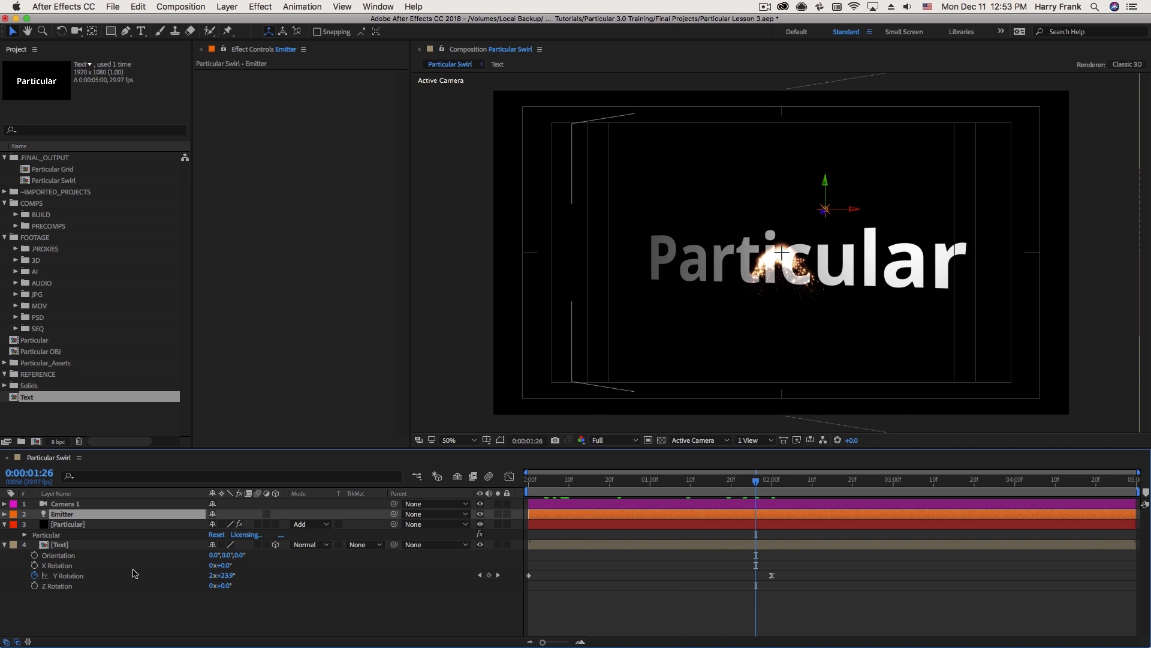
Step: Set Particular's Emitter Type to Light(s) and review the setup in the Designer
{"action": "left_click", "coordinate": [67, 524]}
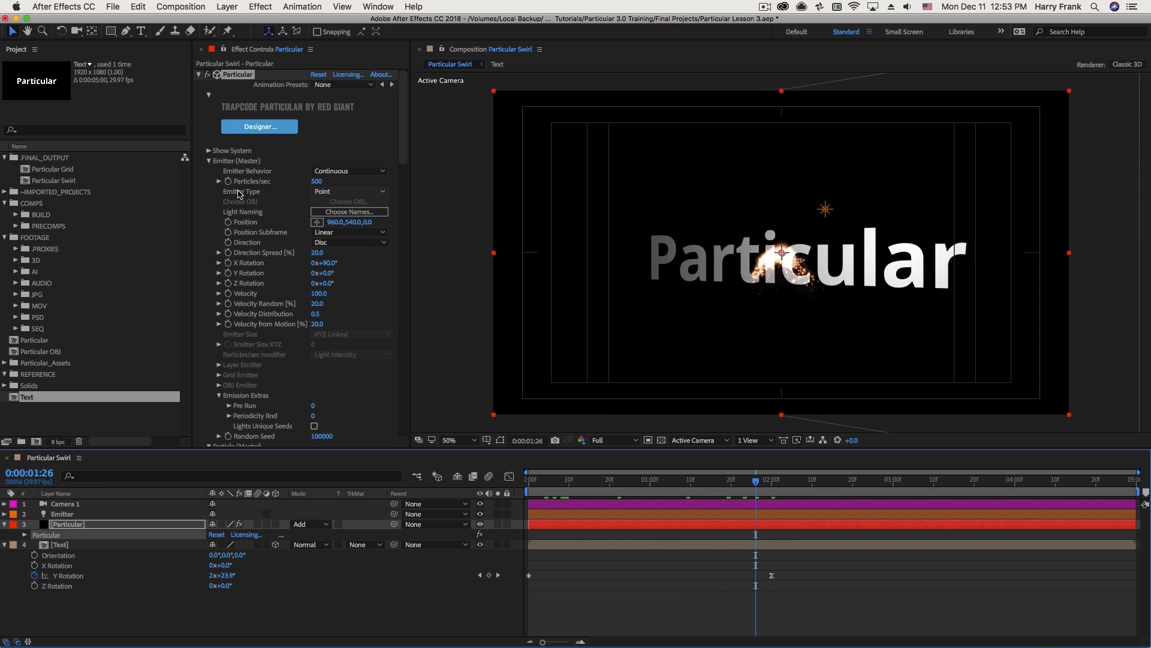
{"action": "left_click", "coordinate": [349, 191]}
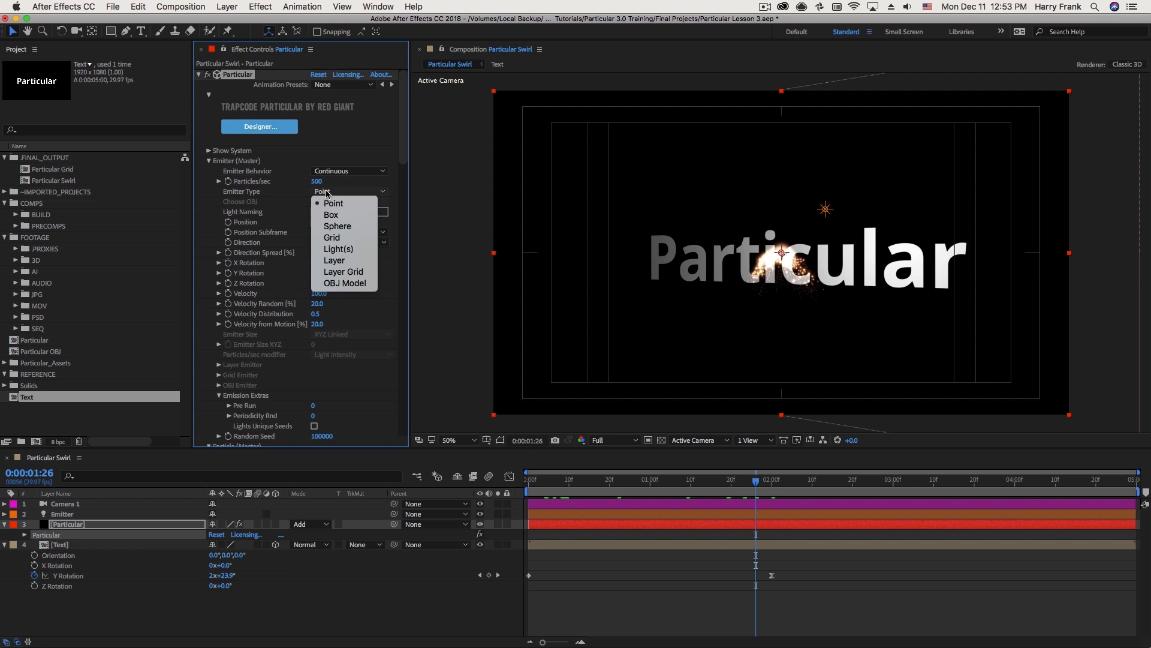
{"action": "left_click", "coordinate": [338, 248]}
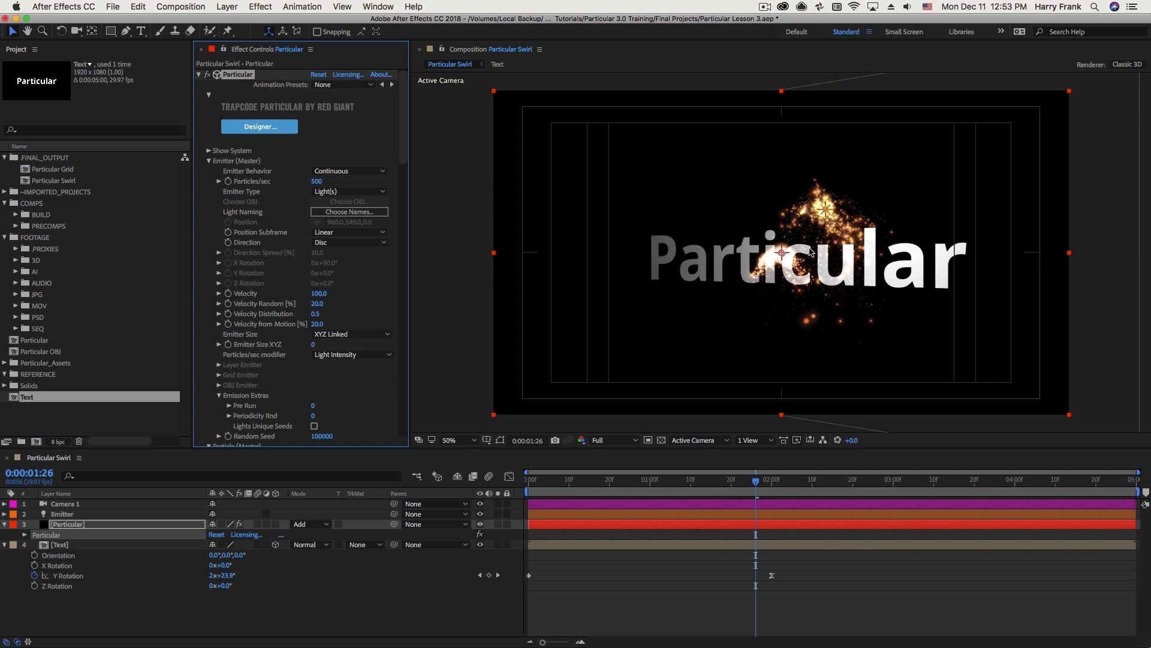
{"action": "mouse_move", "coordinate": [286, 148]}
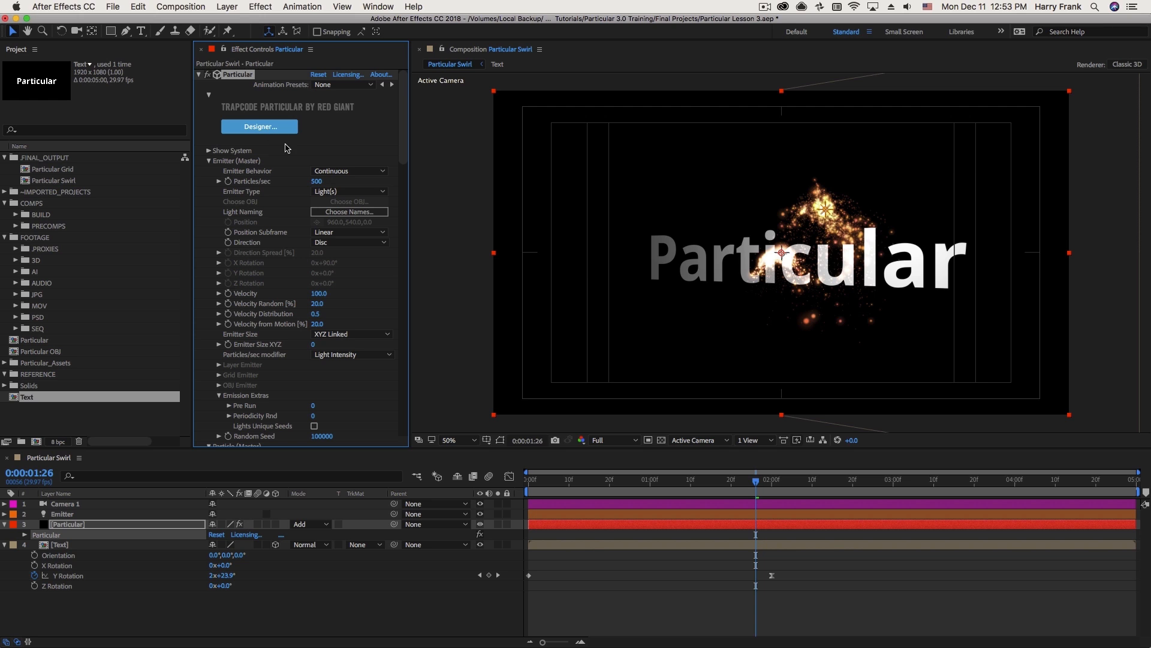
{"action": "left_click", "coordinate": [258, 127]}
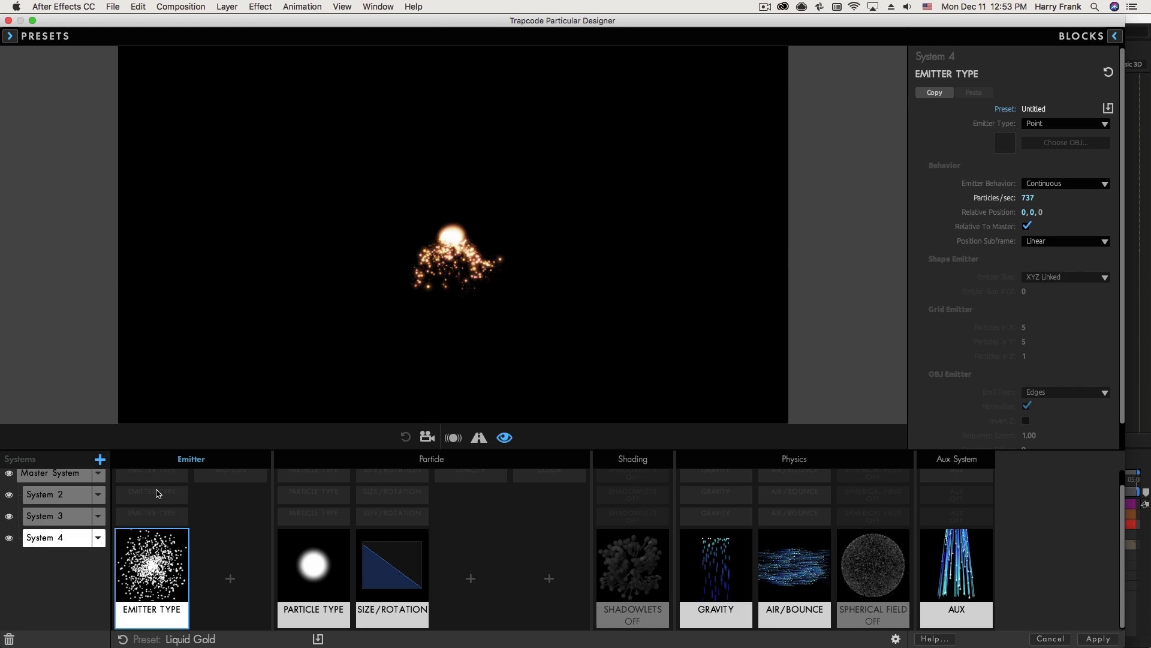
{"action": "left_click", "coordinate": [52, 493]}
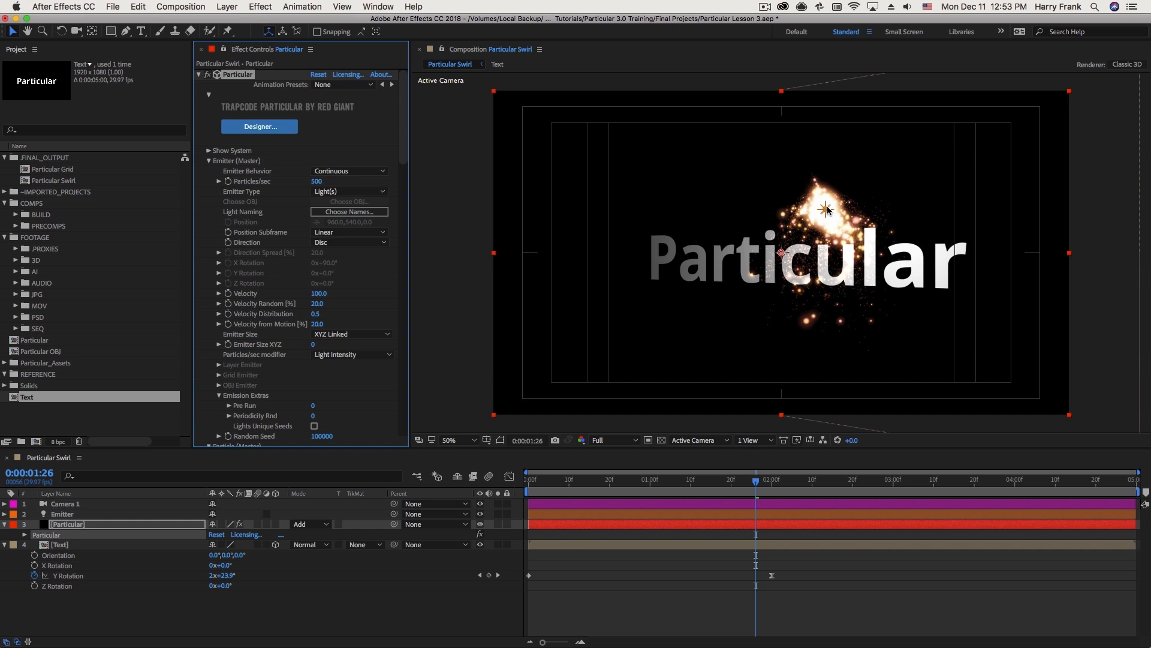
{"action": "left_click", "coordinate": [63, 514]}
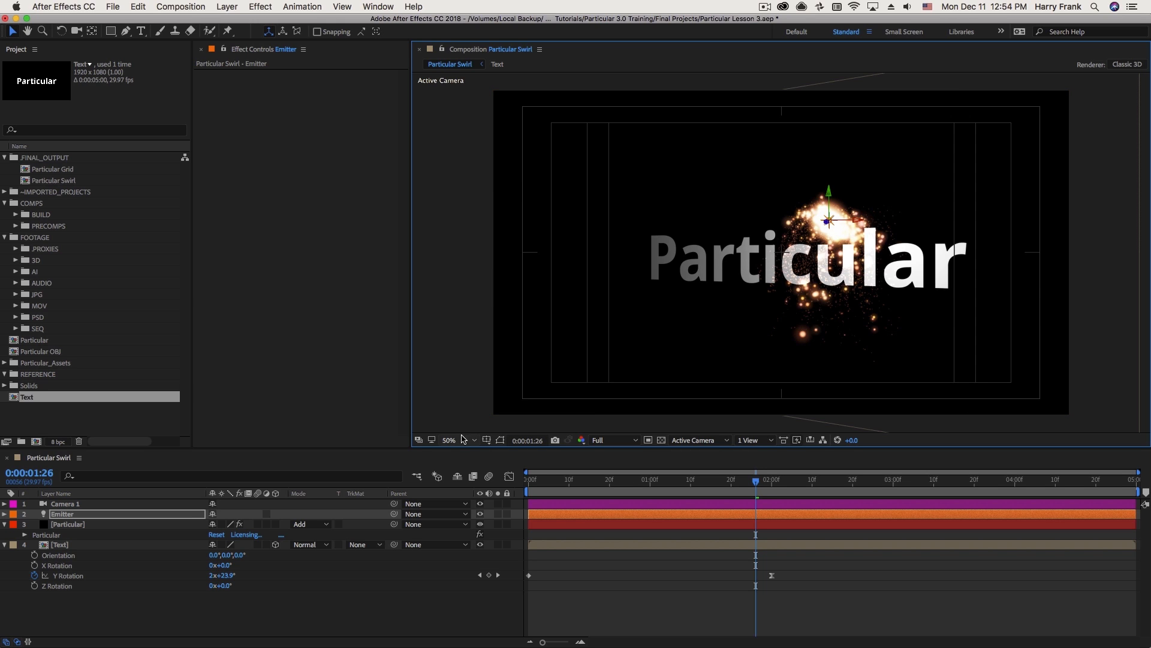
{"action": "mouse_move", "coordinate": [96, 523]}
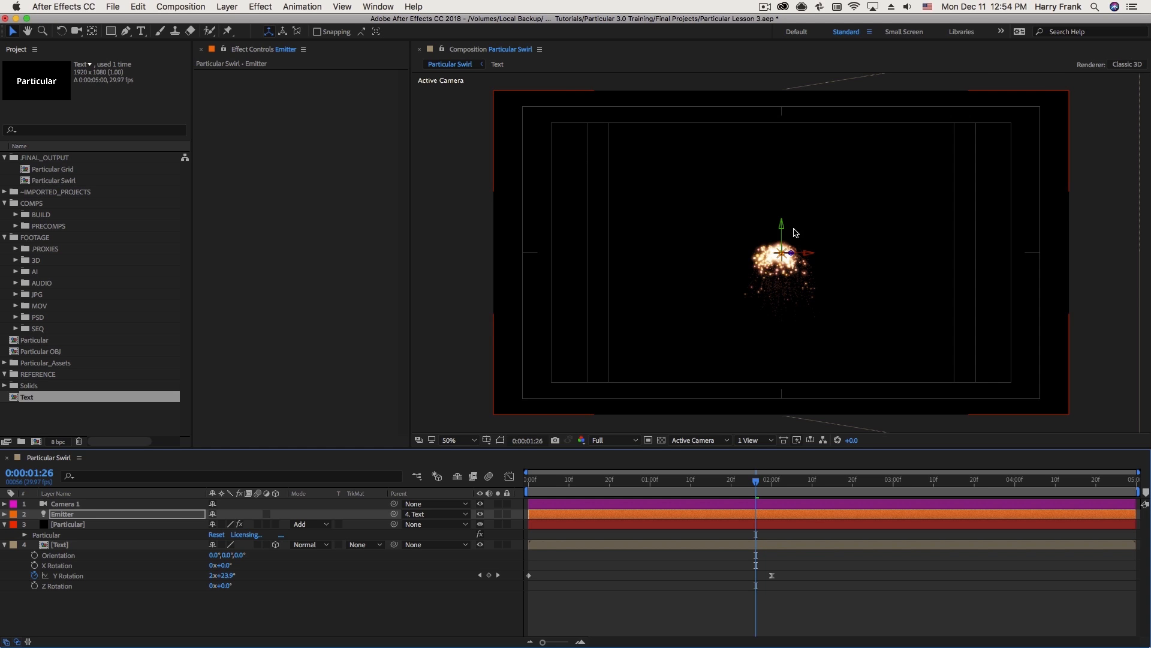
{"action": "mouse_move", "coordinate": [777, 244]}
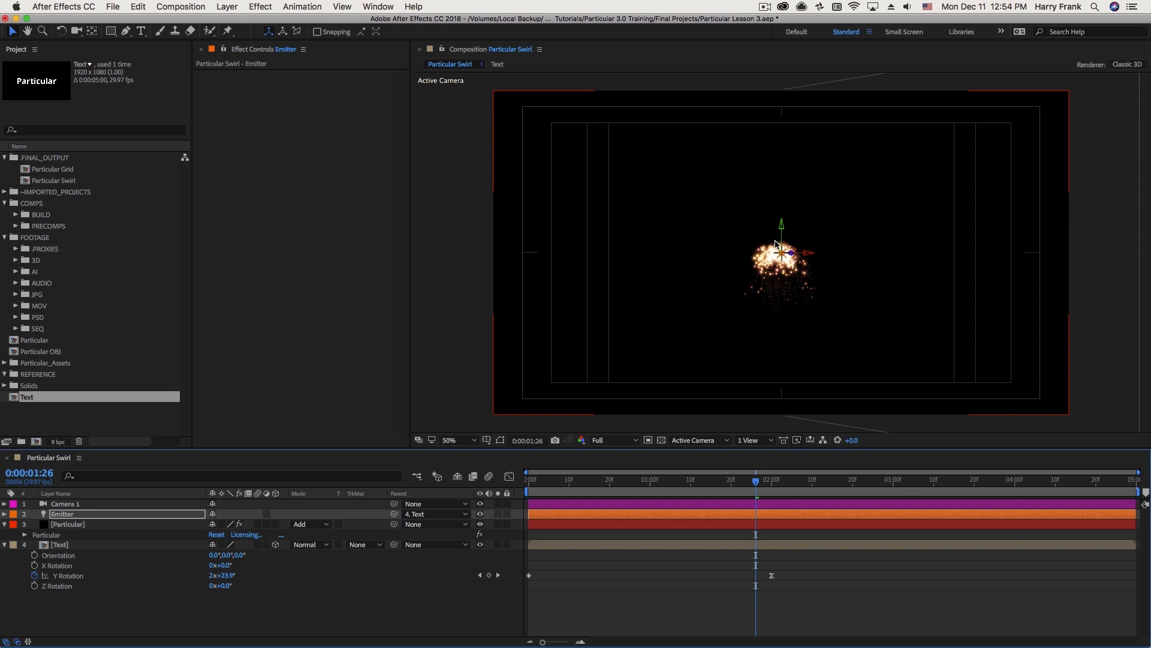
{"action": "mouse_move", "coordinate": [793, 265]}
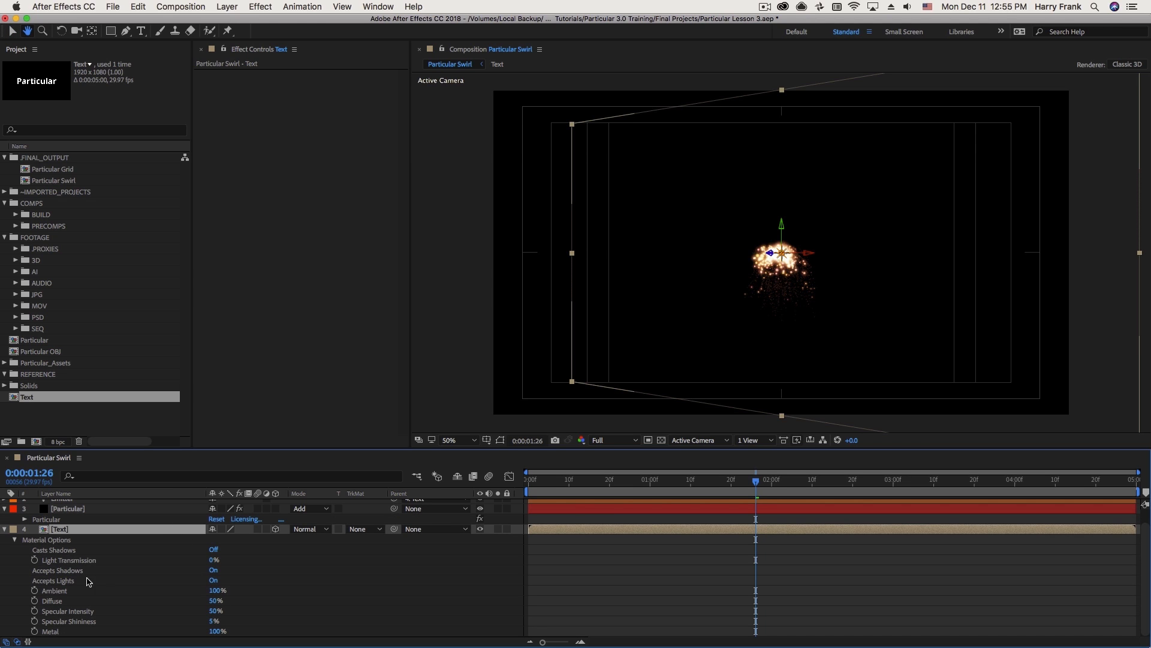
Step: Set the Emitter light's Parent to 4. Text and check Text's Material Options
{"action": "left_click", "coordinate": [214, 579]}
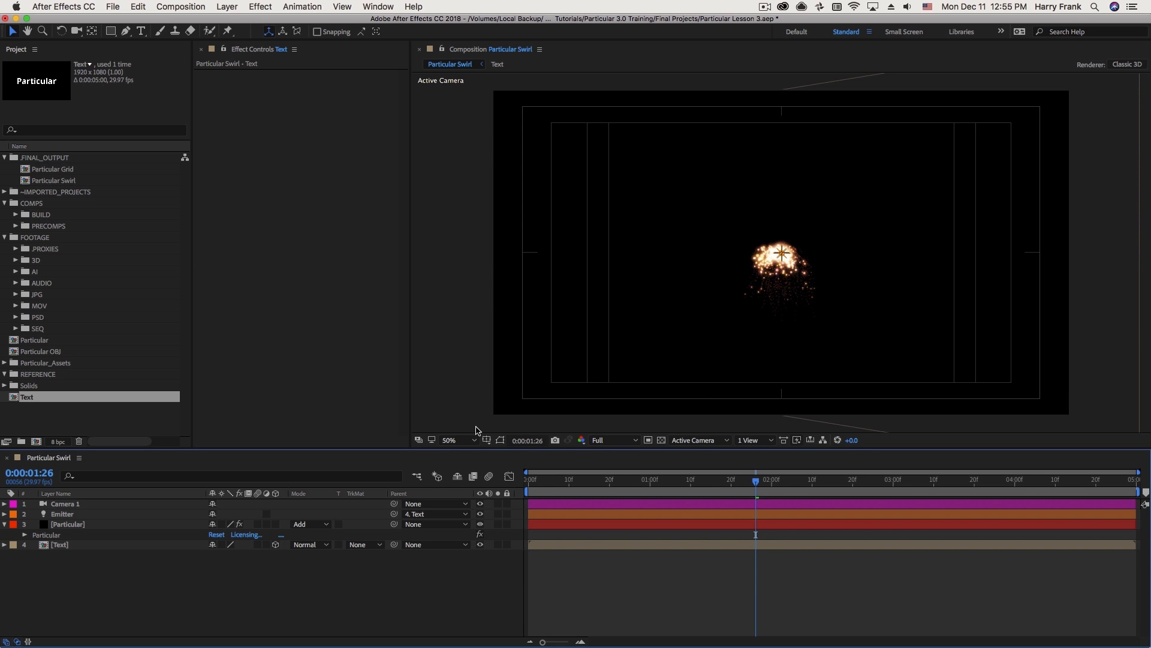
Step: Add Spot Light 1, drag it above and right of the text, and preview
{"action": "left_click", "coordinate": [226, 6]}
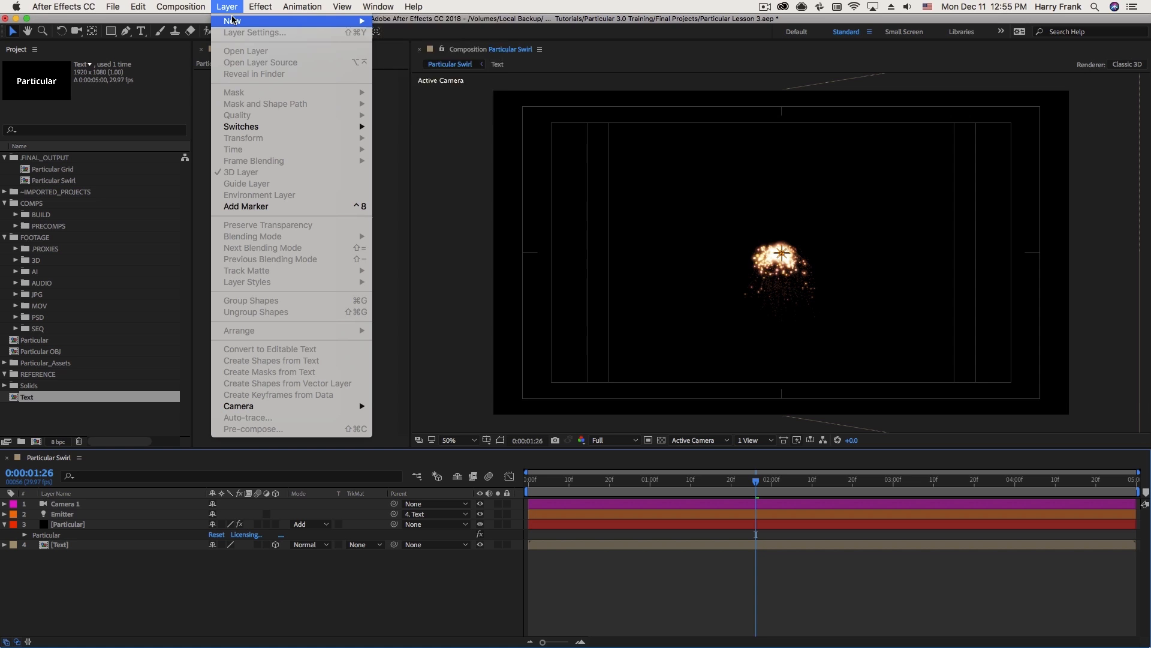
{"action": "left_click", "coordinate": [232, 20]}
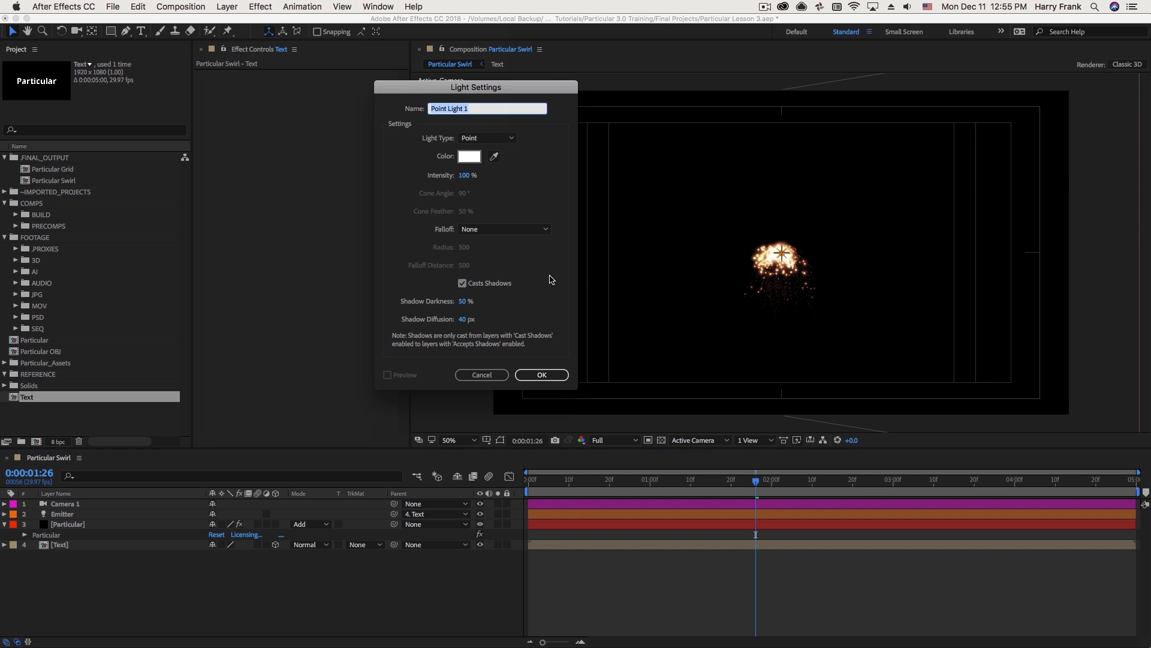
{"action": "left_click", "coordinate": [487, 138]}
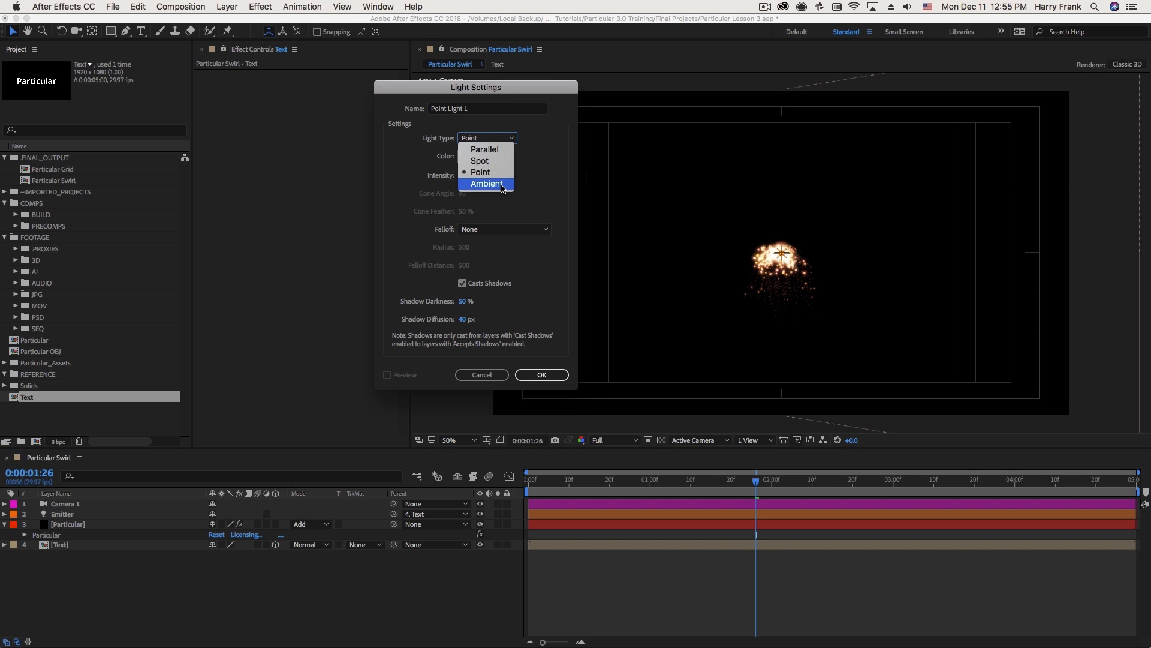
{"action": "left_click", "coordinate": [479, 160]}
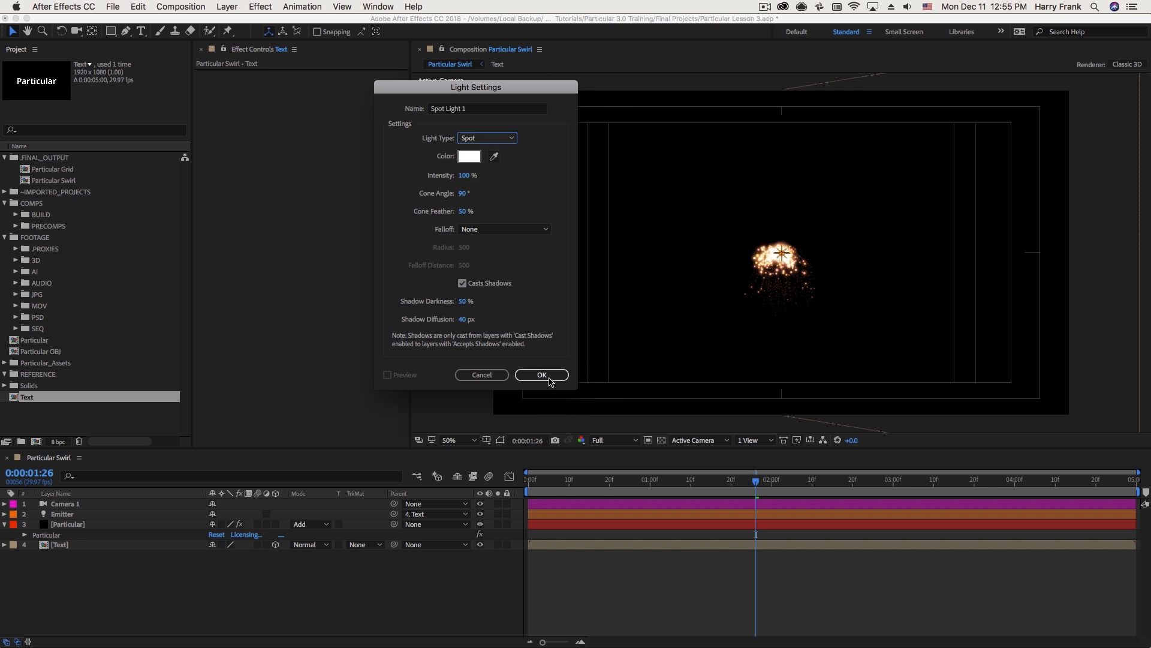
{"action": "left_click", "coordinate": [542, 374]}
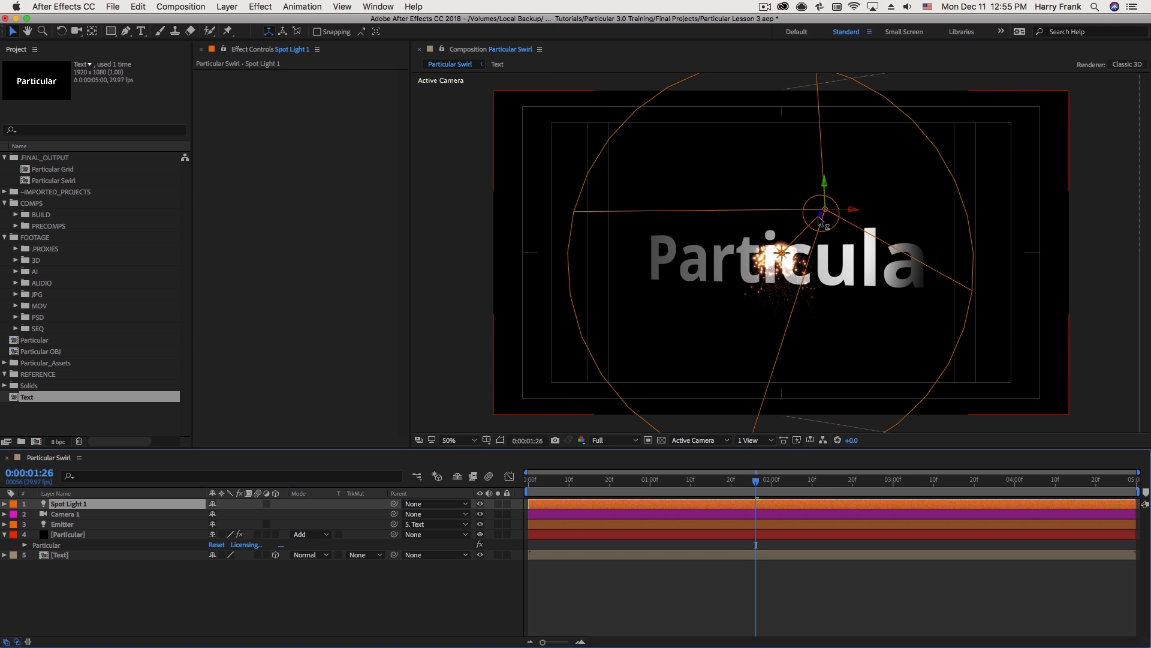
{"action": "left_click_drag", "start_coordinate": [819, 221], "coordinate": [914, 118]}
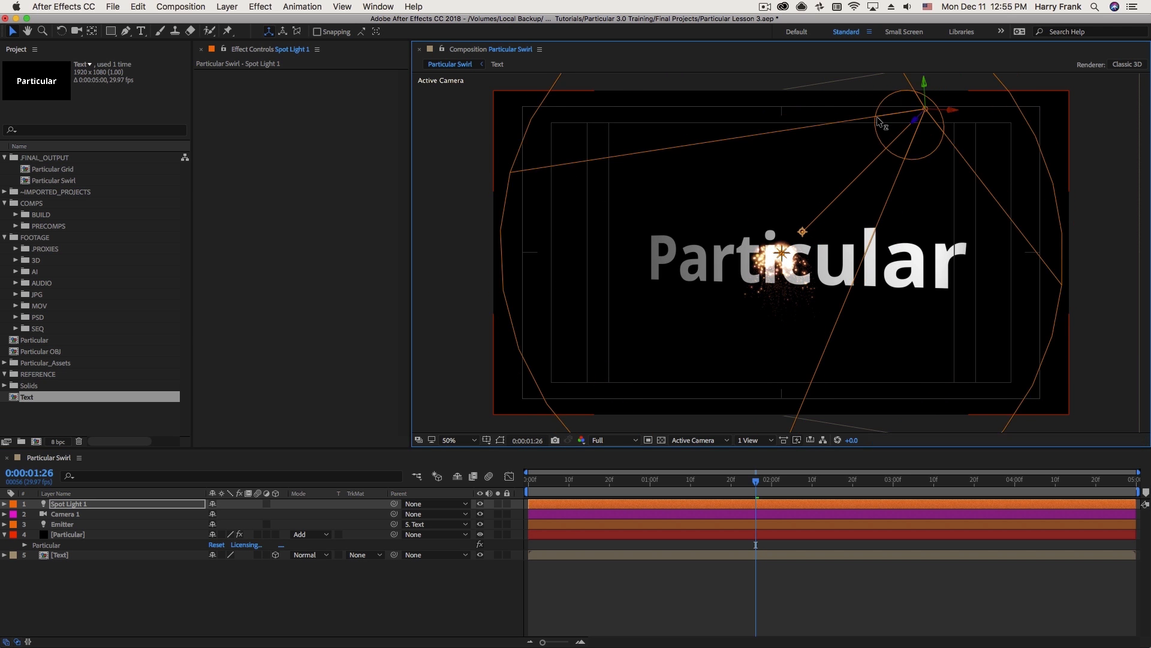
{"action": "left_click_drag", "start_coordinate": [881, 122], "coordinate": [808, 238]}
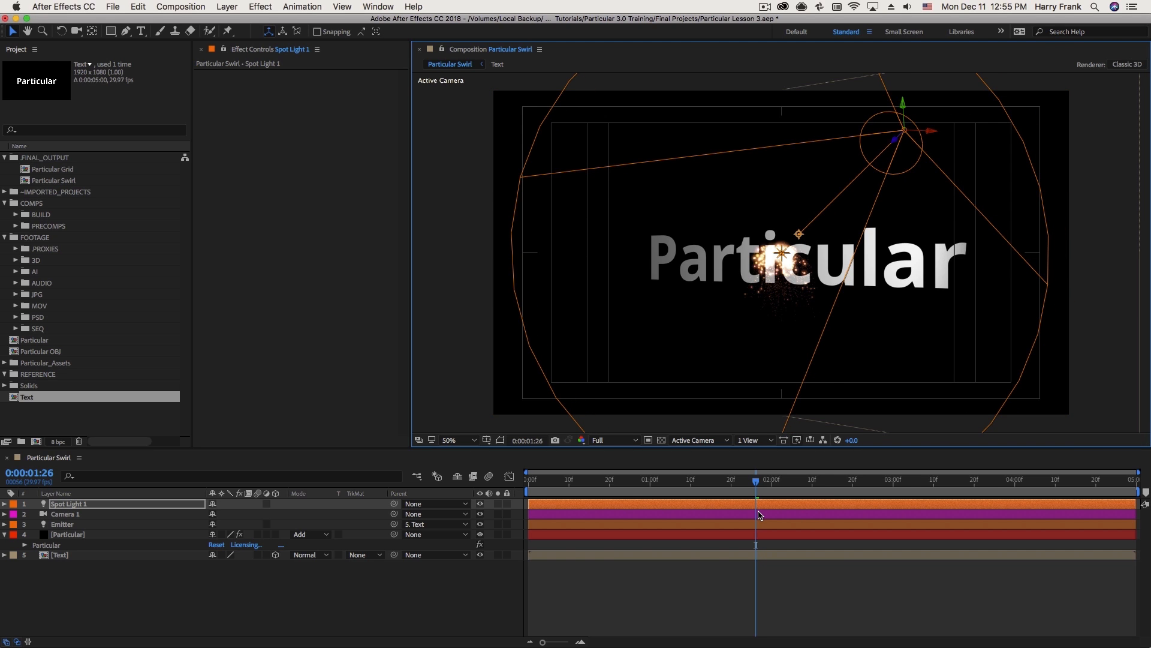
{"action": "left_click", "coordinate": [565, 479]}
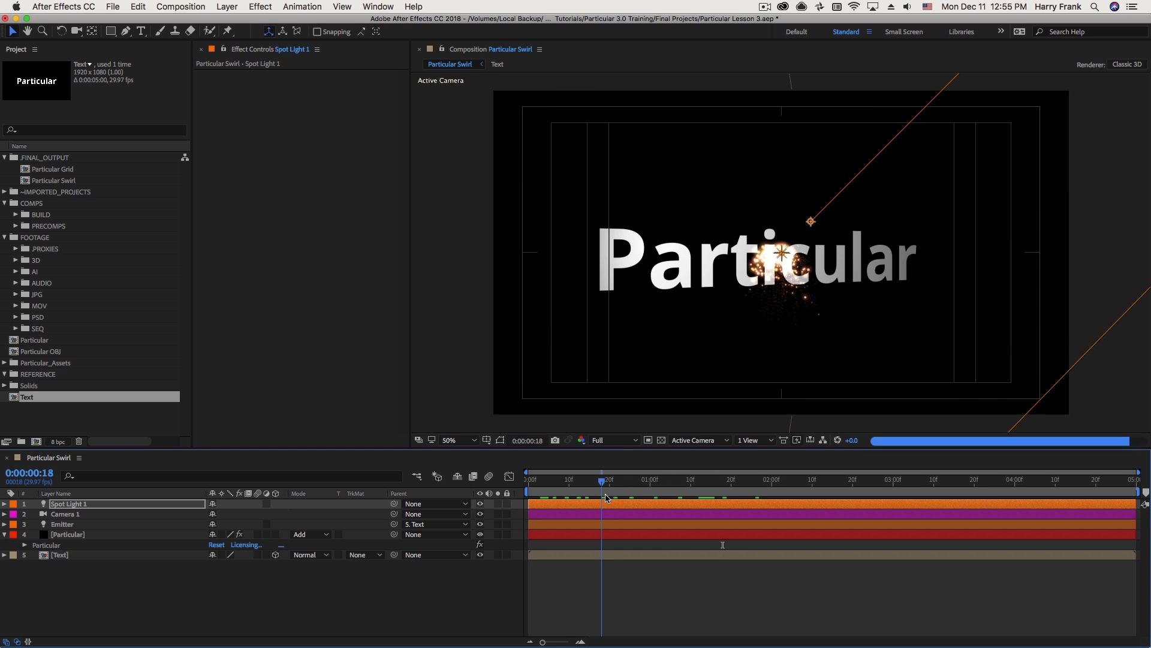
Step: Keyframe the Emitter's Position at 0:00 and 2:00 with different Y values
{"action": "left_click", "coordinate": [528, 480]}
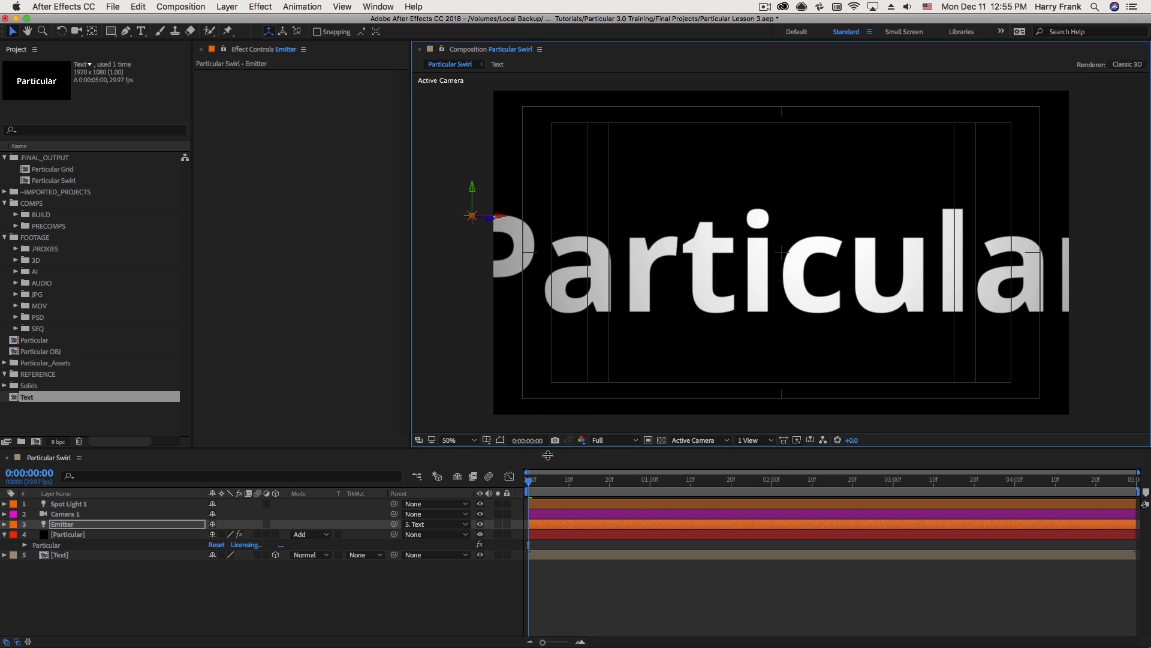
{"action": "left_click", "coordinate": [589, 480]}
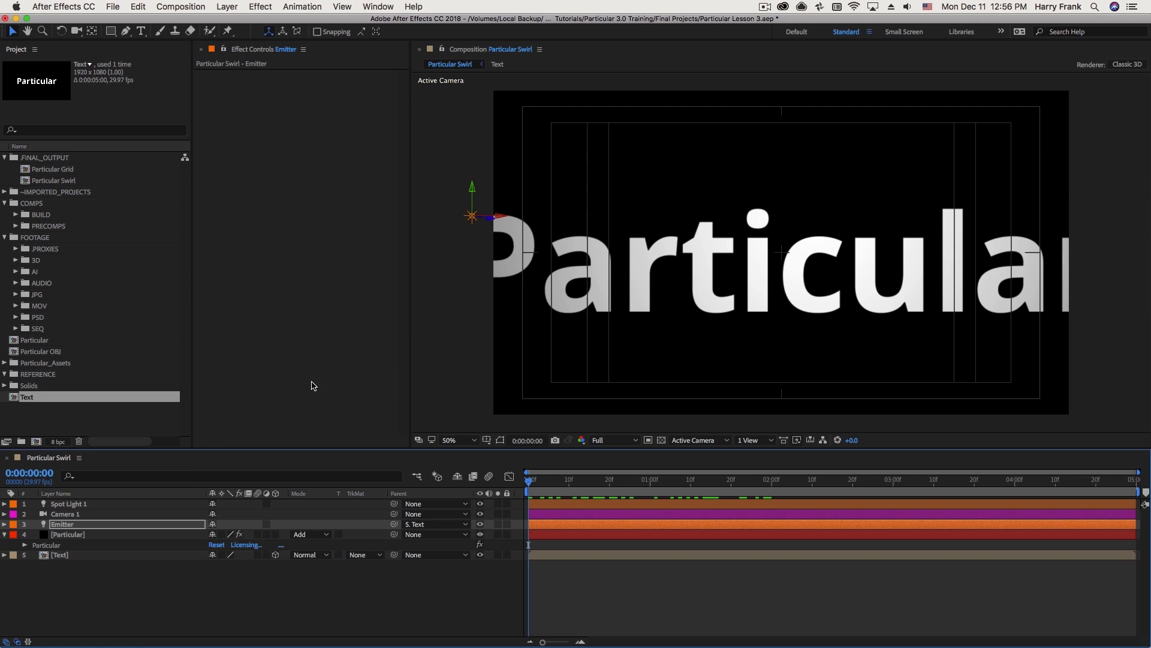
{"action": "mouse_move", "coordinate": [94, 548]}
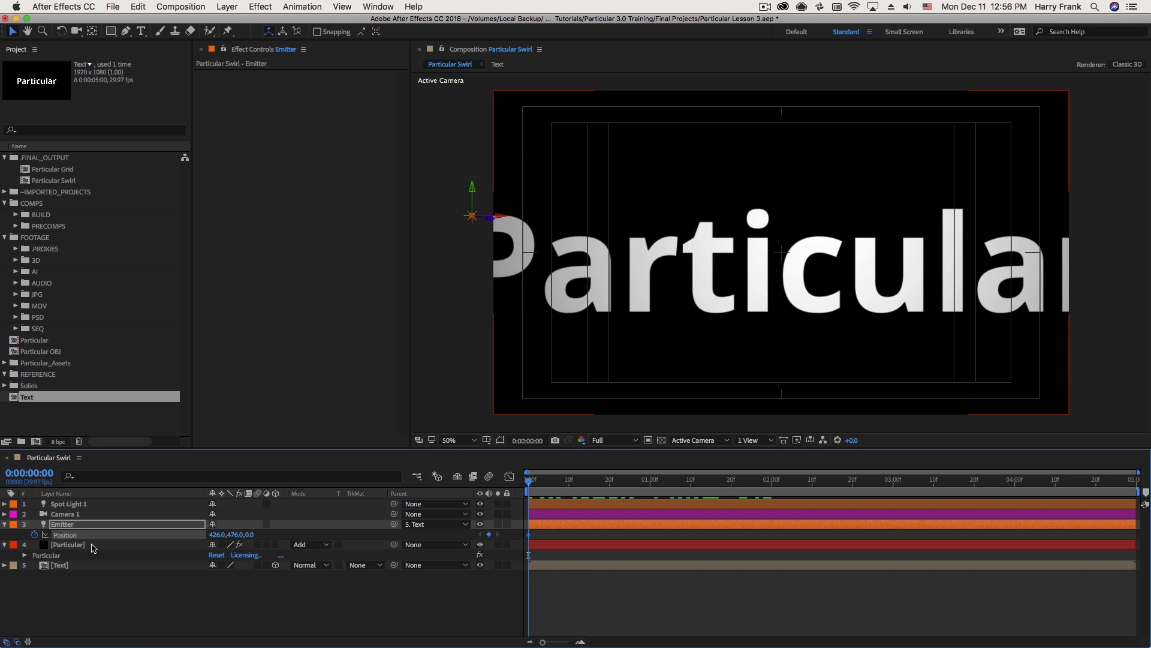
{"action": "mouse_move", "coordinate": [81, 563]}
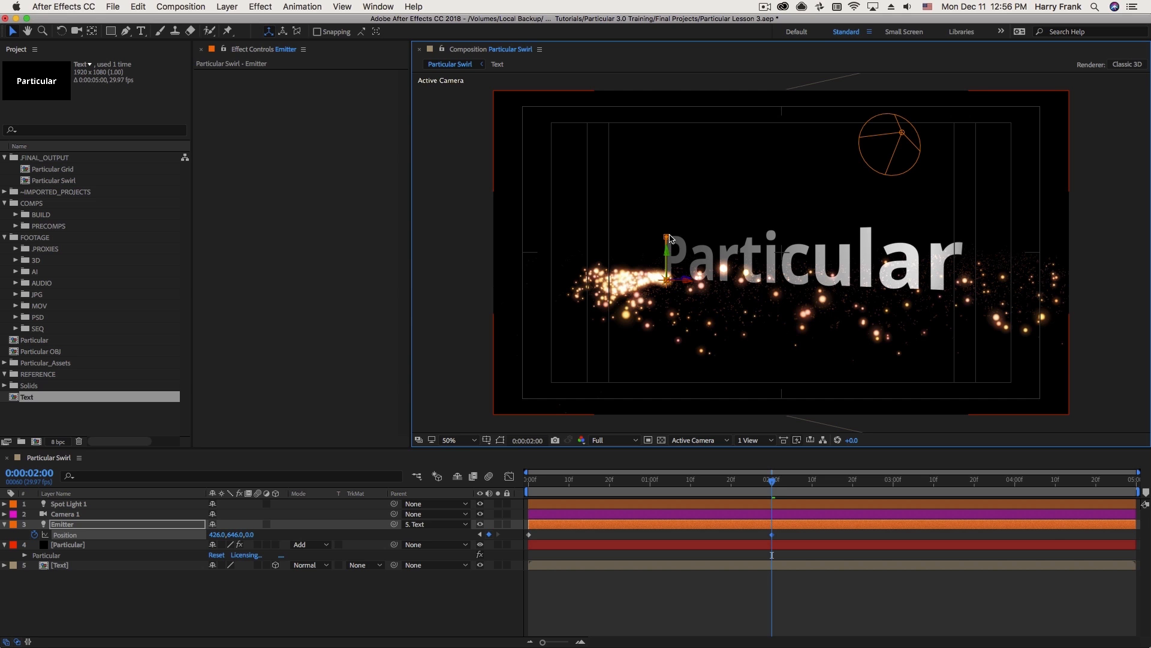
{"action": "mouse_move", "coordinate": [660, 294]}
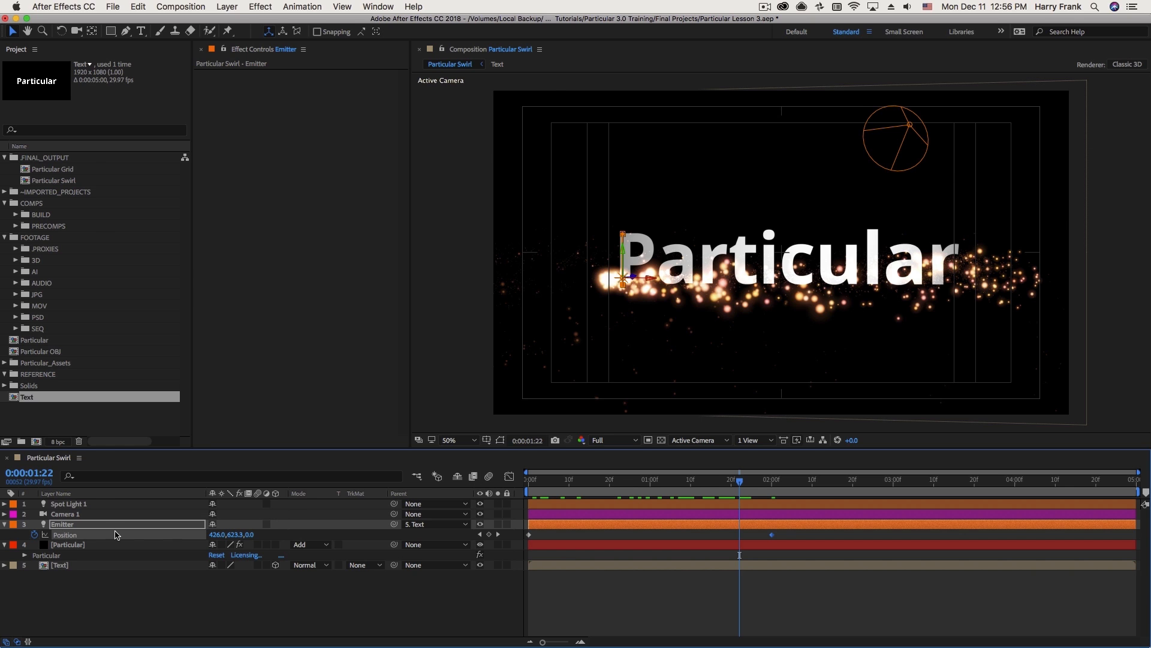
{"action": "left_click", "coordinate": [68, 503]}
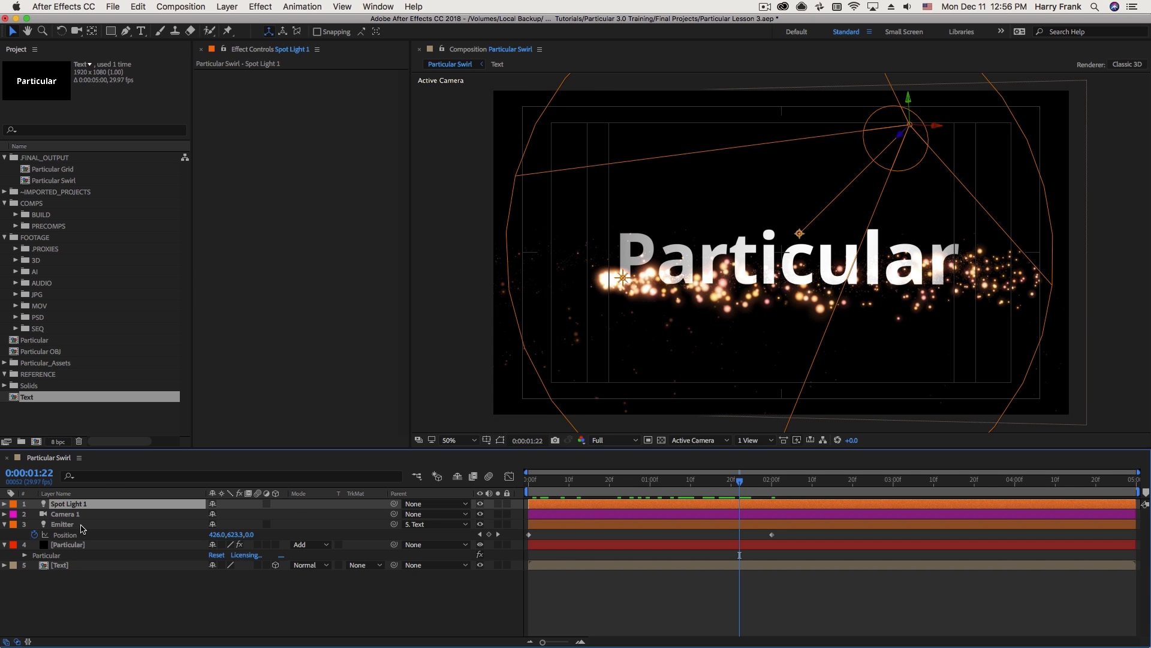
{"action": "left_click", "coordinate": [63, 524]}
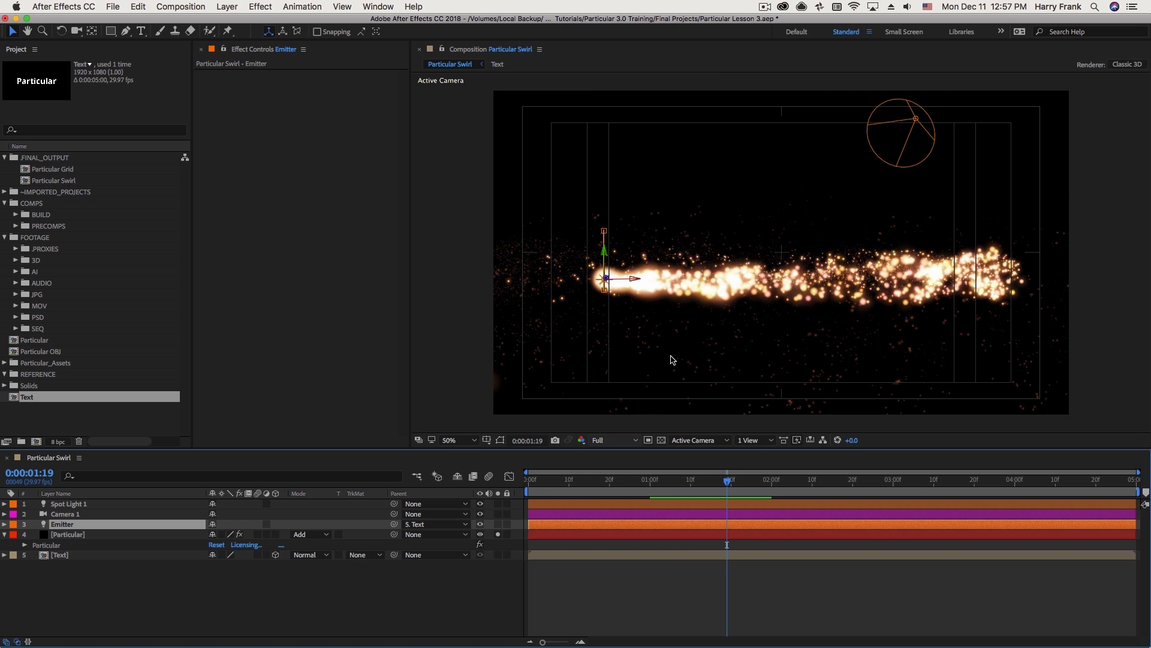
{"action": "left_click_drag", "start_coordinate": [726, 479], "coordinate": [646, 479]}
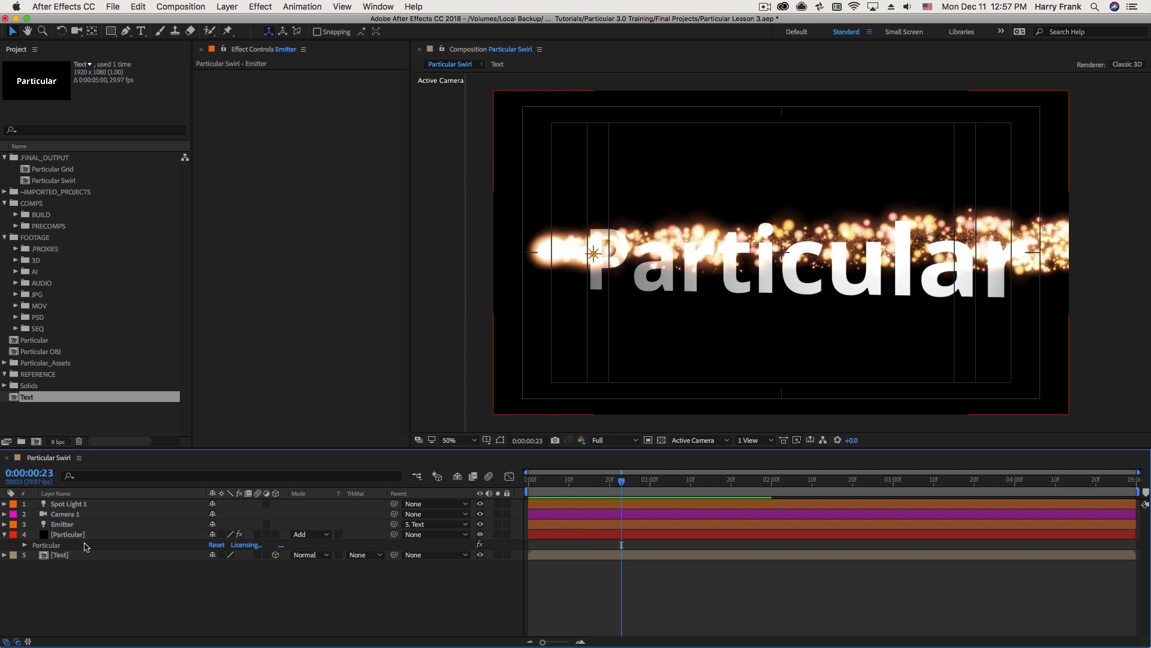
{"action": "left_click", "coordinate": [67, 545]}
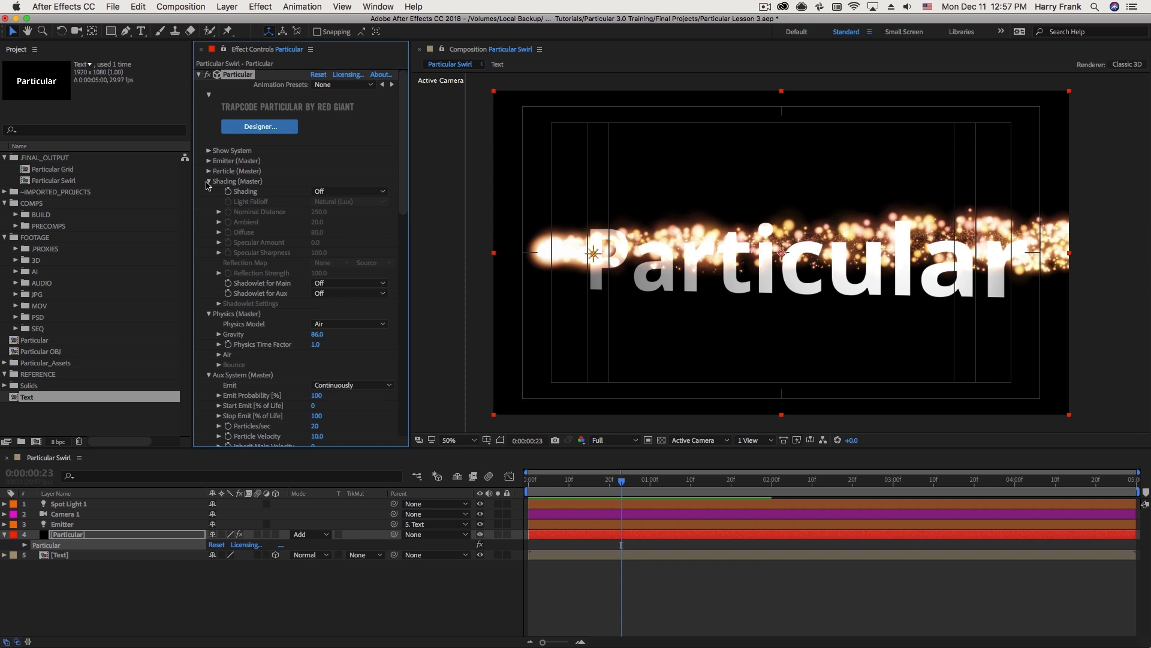
Step: Set Particular's Visibility Obscuration Layer to 5. Text
{"action": "left_click", "coordinate": [209, 181]}
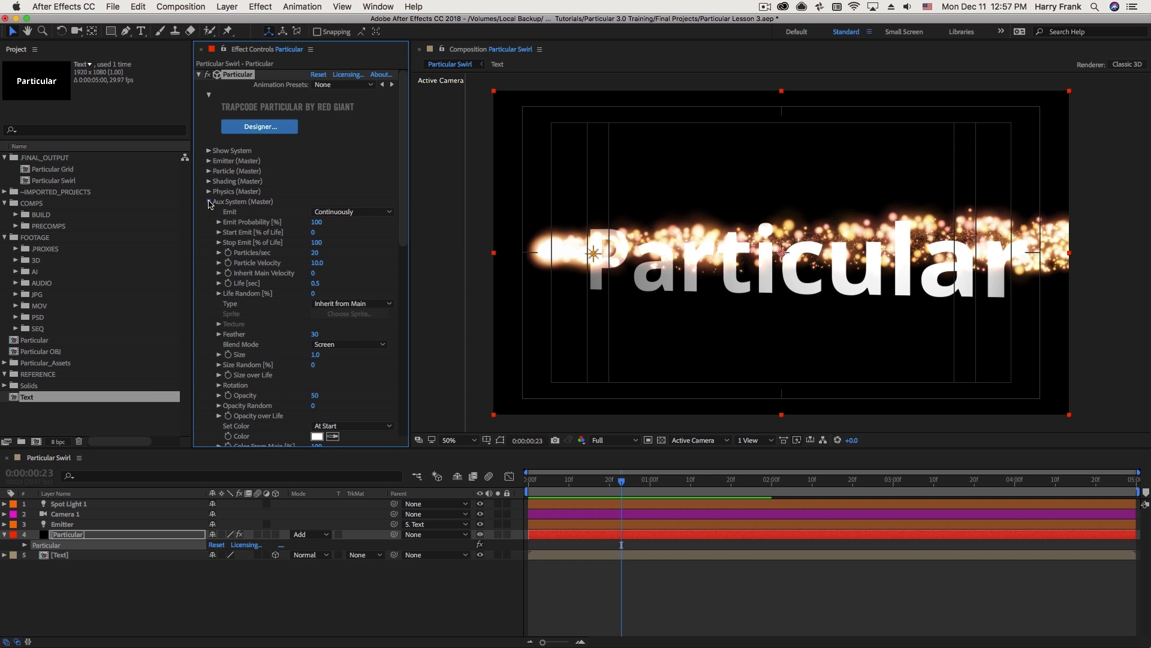
{"action": "left_click", "coordinate": [209, 202]}
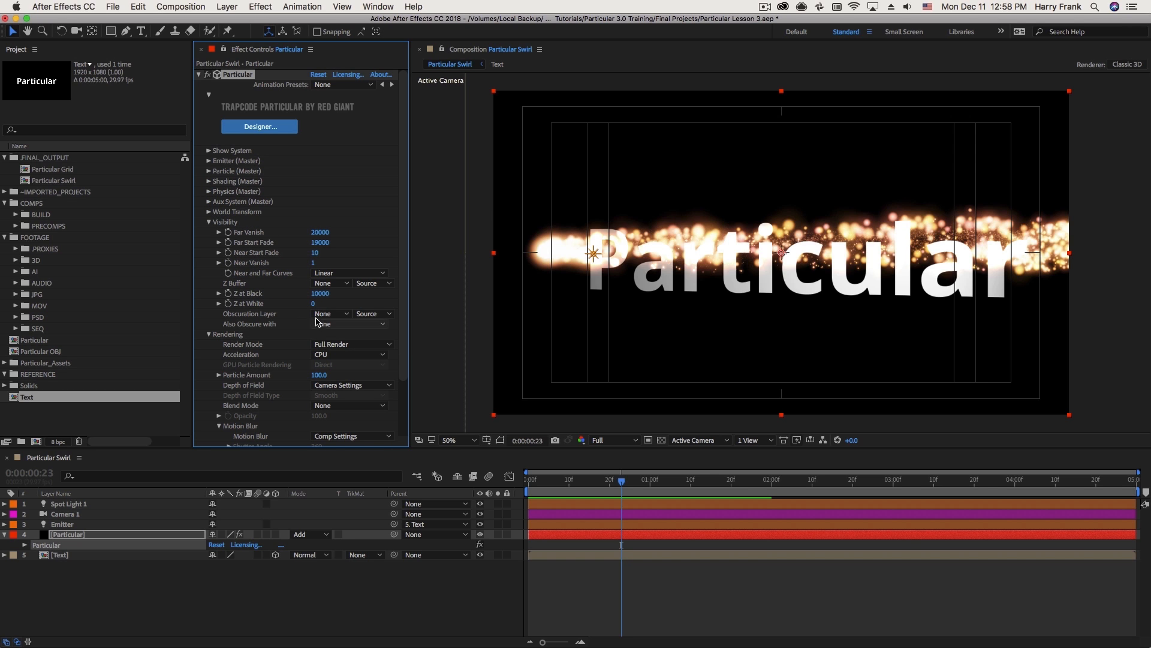
{"action": "left_click", "coordinate": [327, 313]}
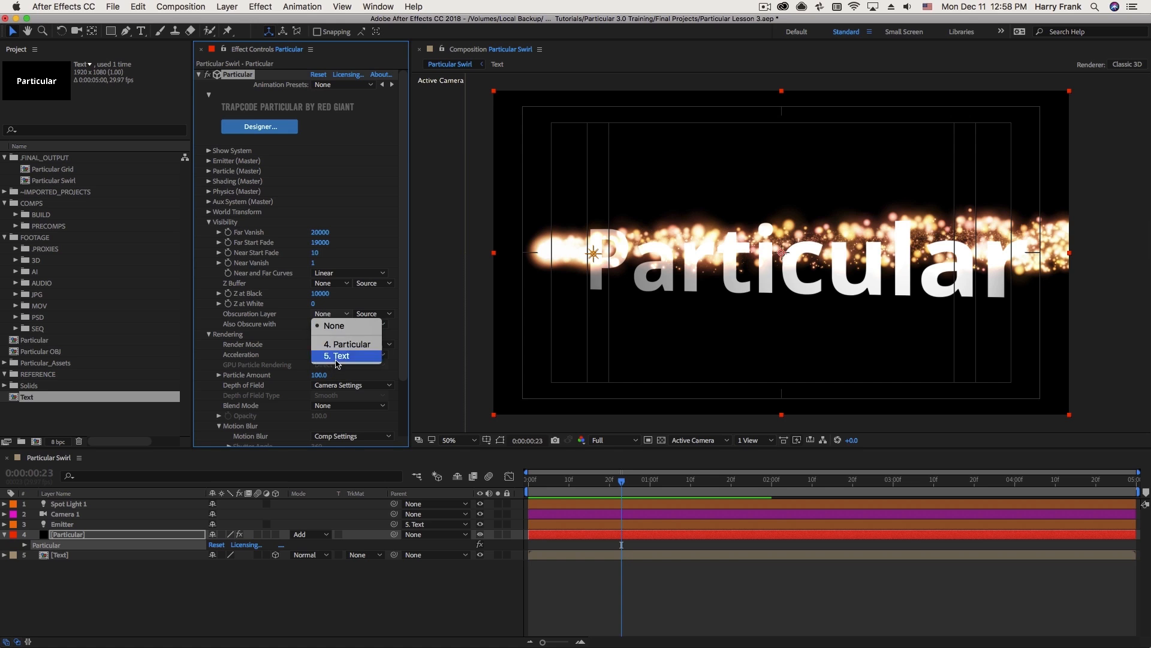
{"action": "left_click", "coordinate": [337, 355]}
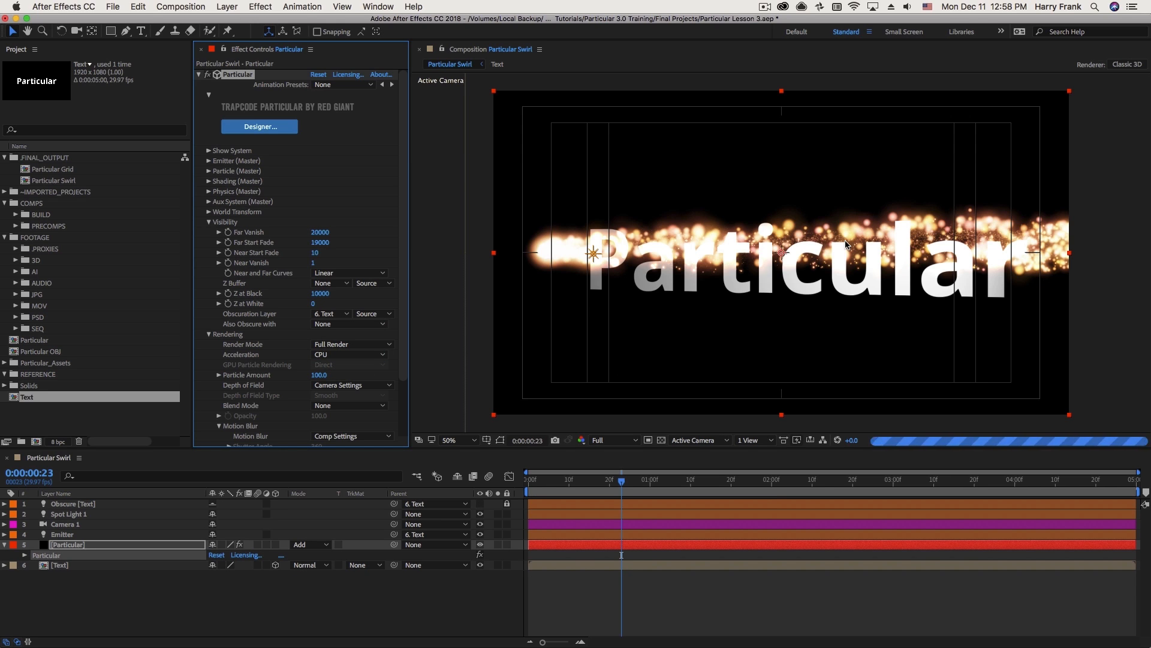
Step: Scrub back and preview the gold particles passing behind the lettering
{"action": "left_click_drag", "start_coordinate": [621, 488], "coordinate": [588, 488]}
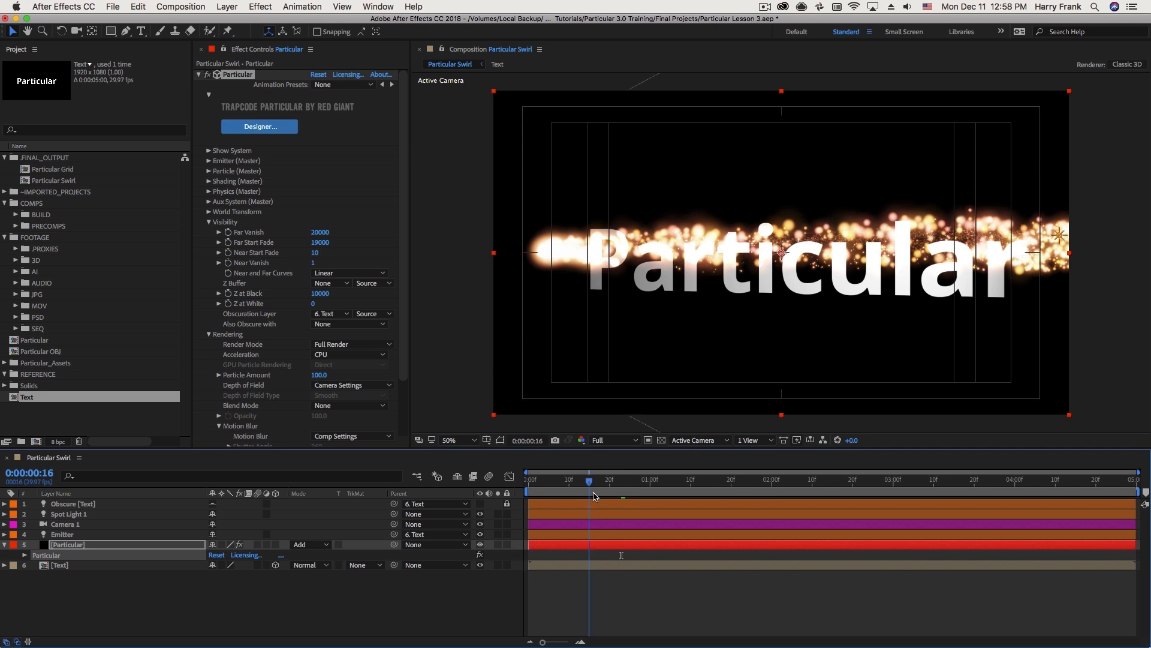
{"action": "left_click", "coordinate": [622, 478]}
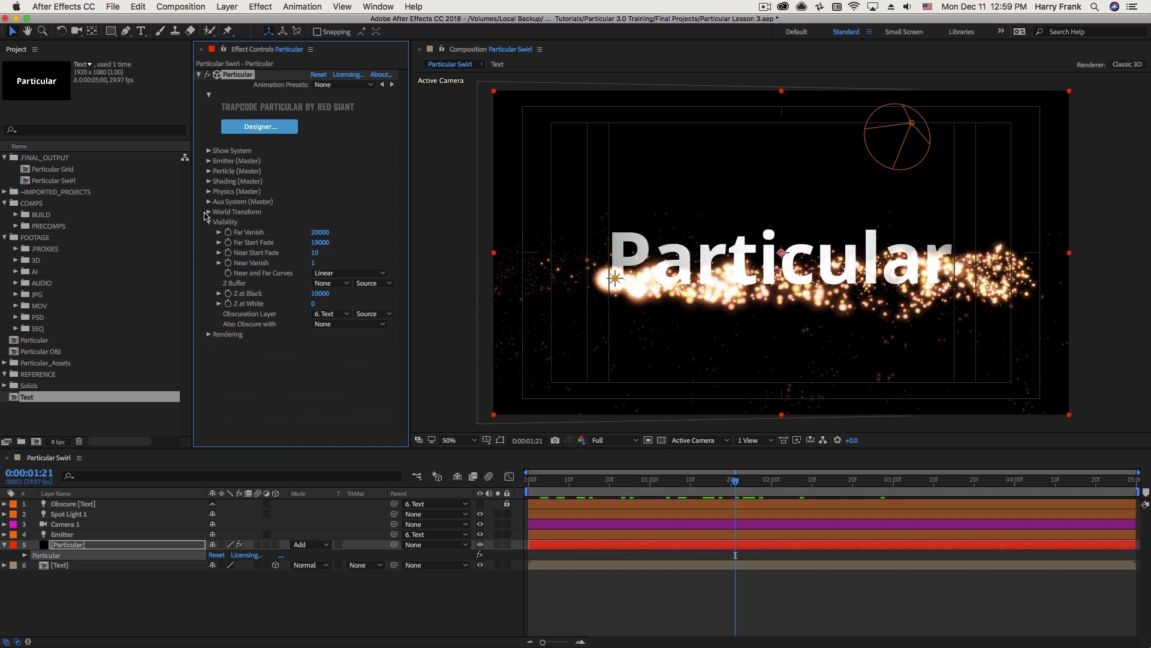
{"action": "left_click", "coordinate": [209, 222]}
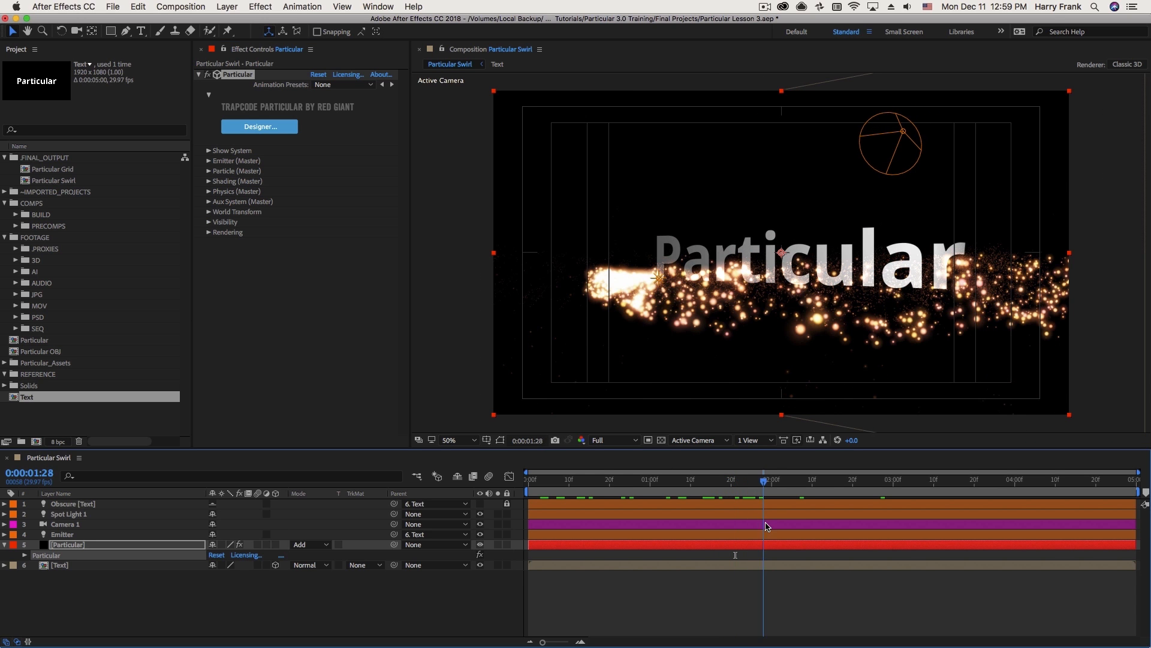
{"action": "left_click", "coordinate": [775, 479]}
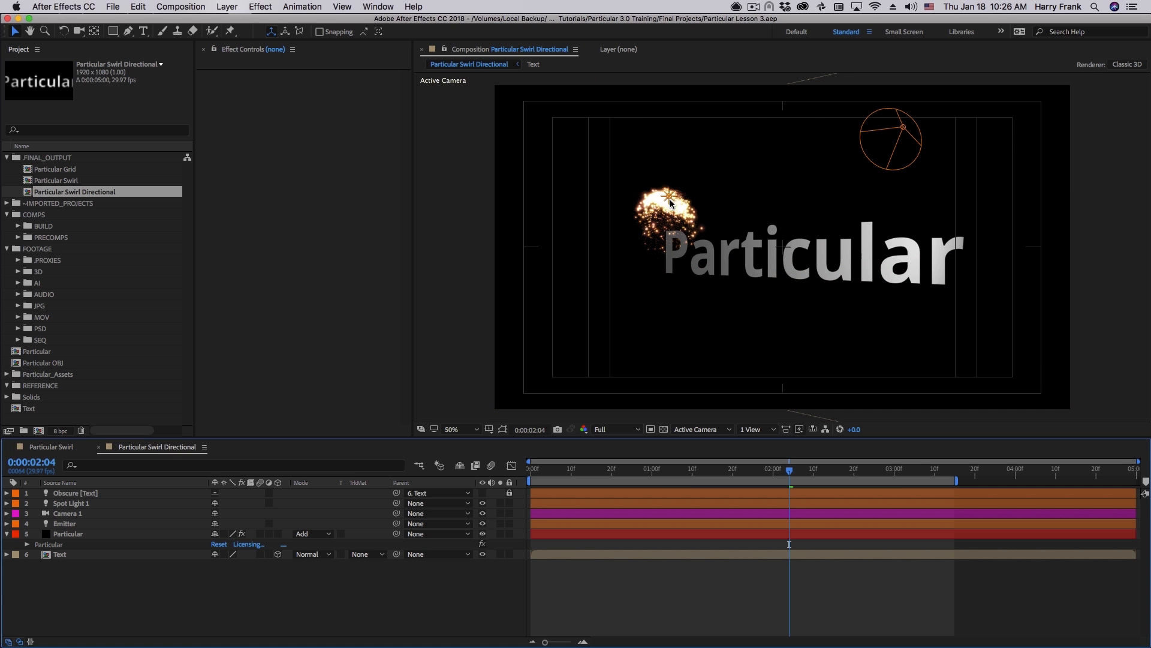
Step: Change the Emitter light's type to Spot and scrub its cone angle to 59°
{"action": "left_click", "coordinate": [65, 523]}
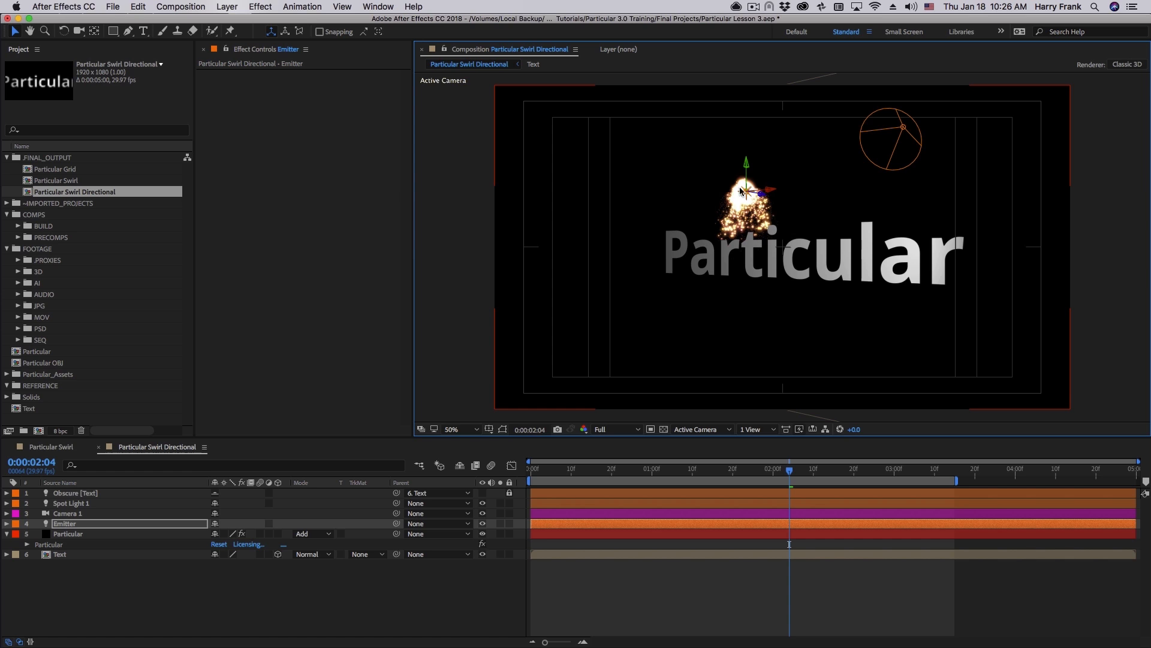
{"action": "left_click", "coordinate": [67, 533]}
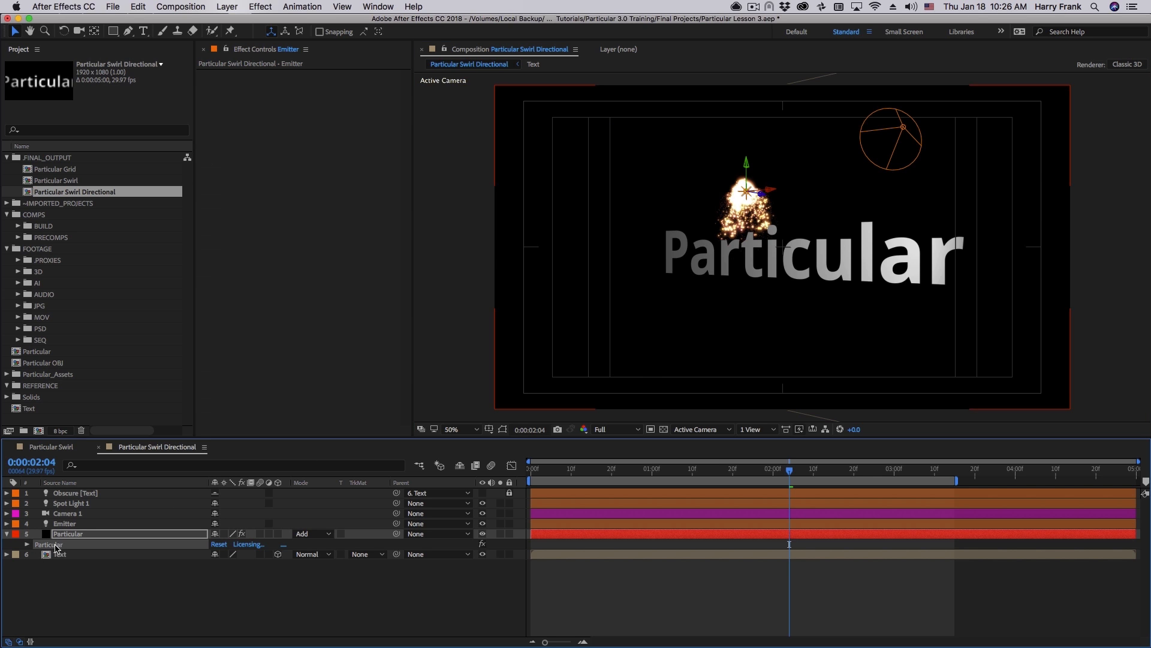
{"action": "double_click", "coordinate": [65, 523]}
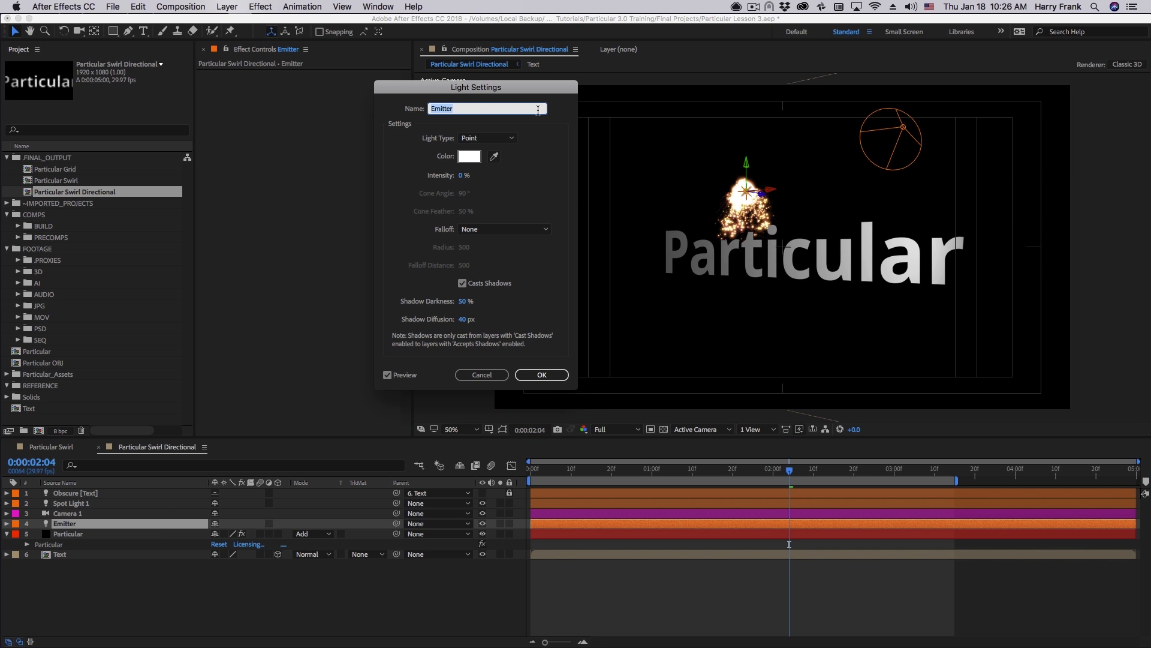
{"action": "left_click", "coordinate": [541, 374]}
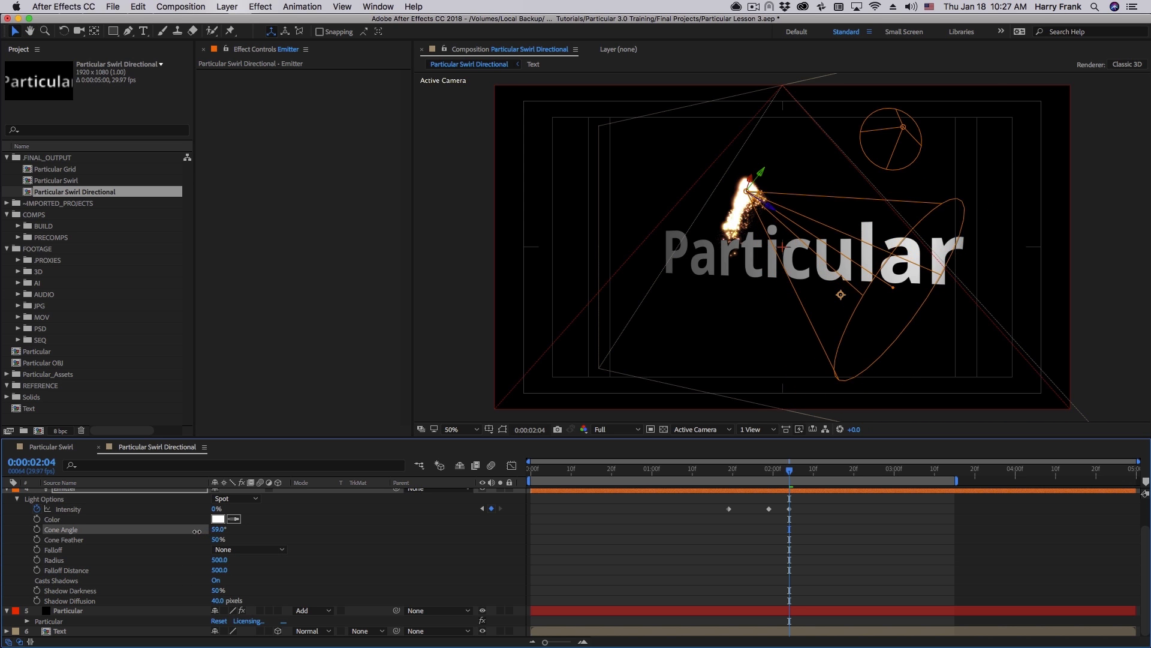
{"action": "left_click_drag", "start_coordinate": [218, 529], "coordinate": [235, 529]}
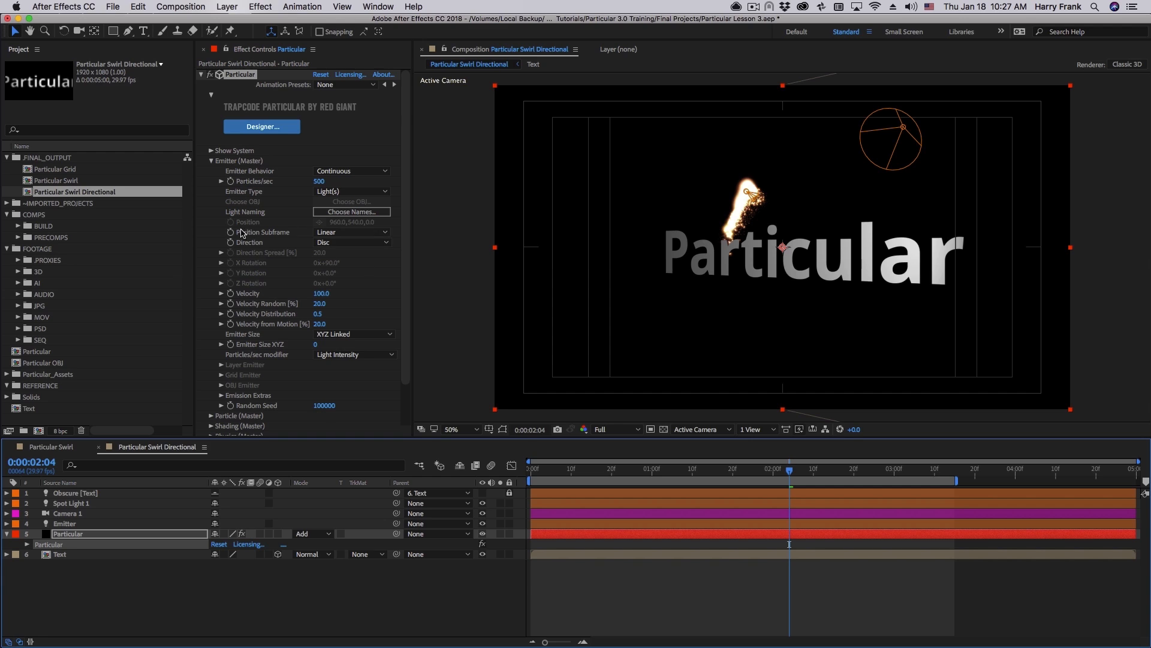
{"action": "mouse_move", "coordinate": [256, 274]}
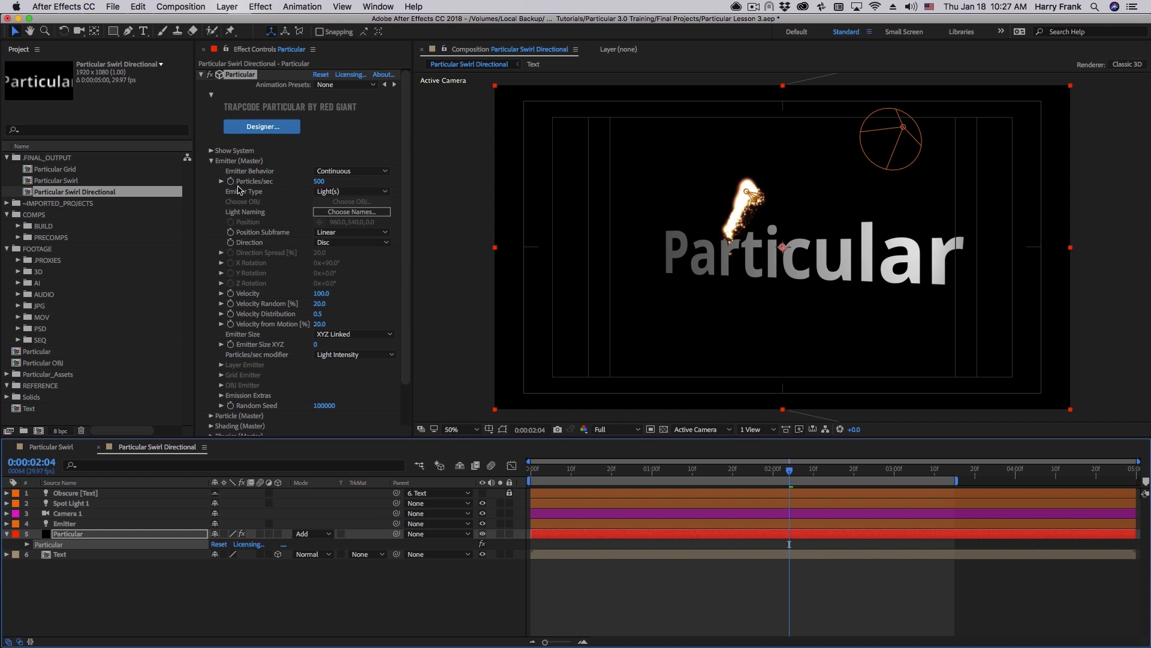
{"action": "mouse_move", "coordinate": [308, 249]}
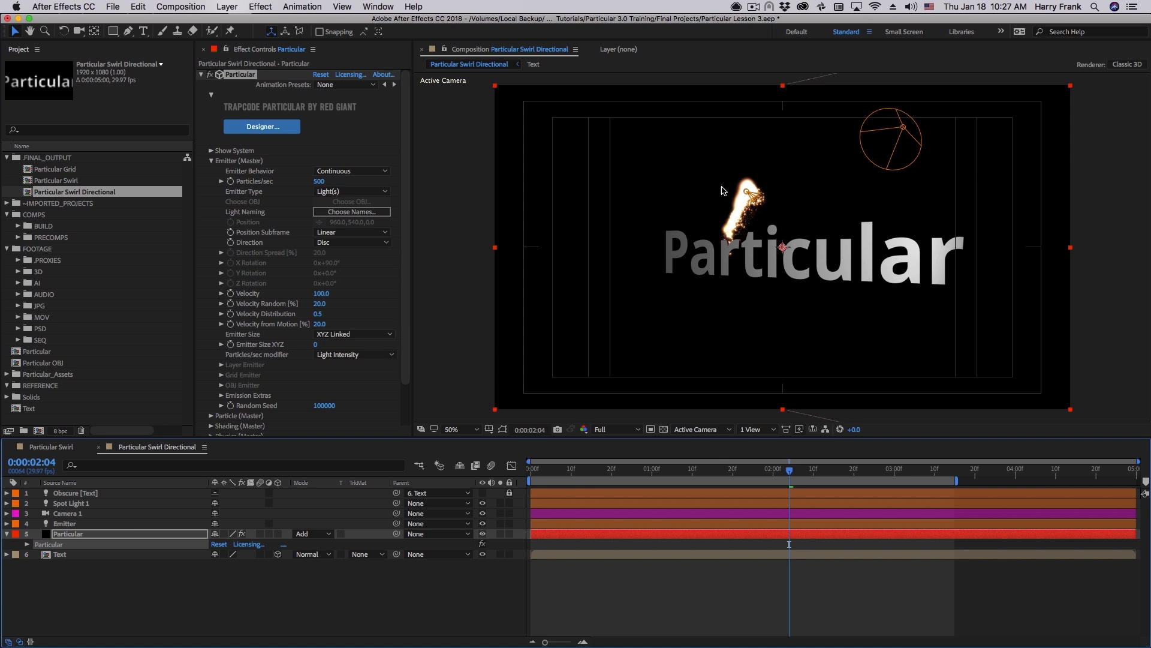
{"action": "mouse_move", "coordinate": [326, 275]}
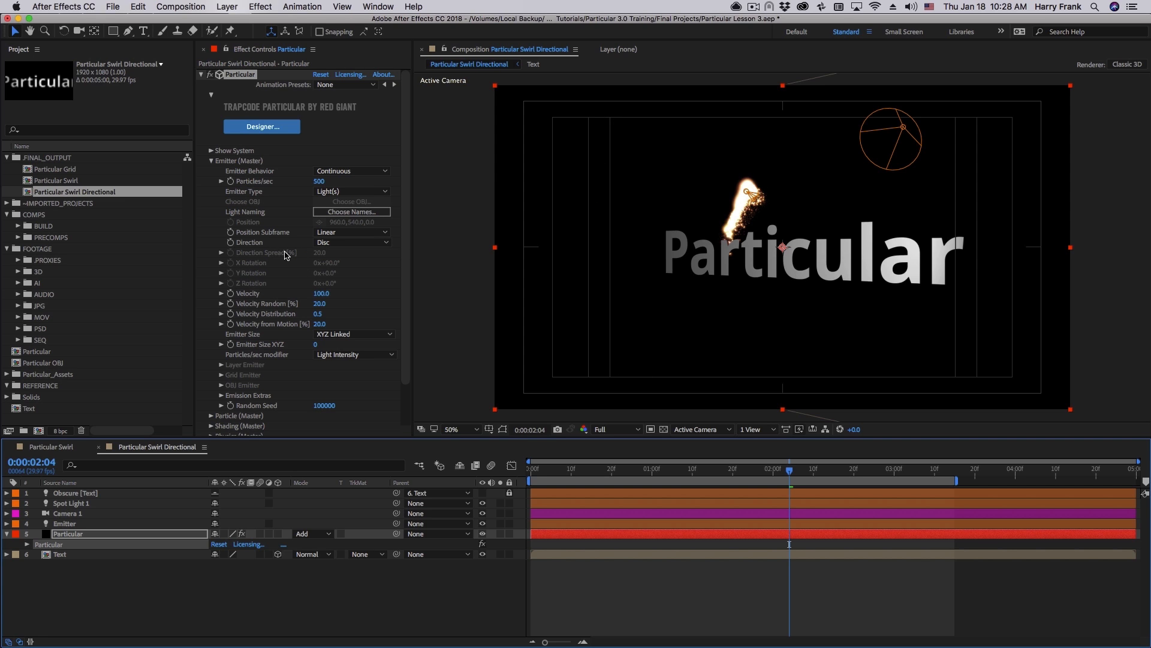
{"action": "mouse_move", "coordinate": [955, 262]}
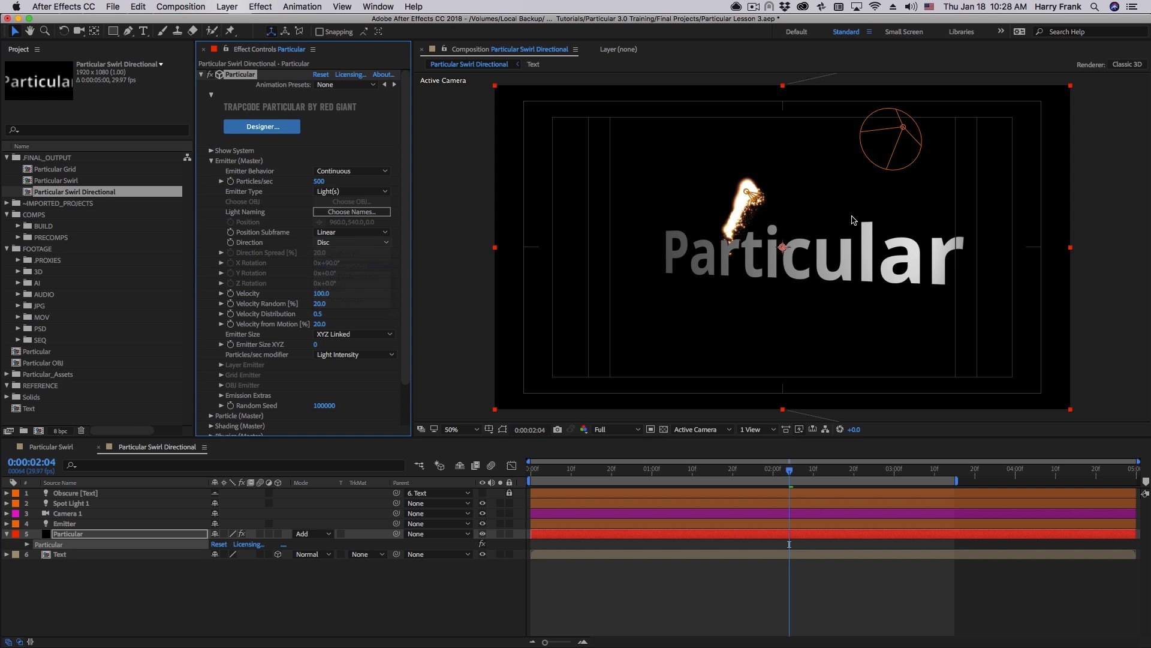
Step: Set Particular's emitter to Directional at velocity 460 and widen the Emitter spotlight cone to 111°
{"action": "left_click", "coordinate": [351, 242]}
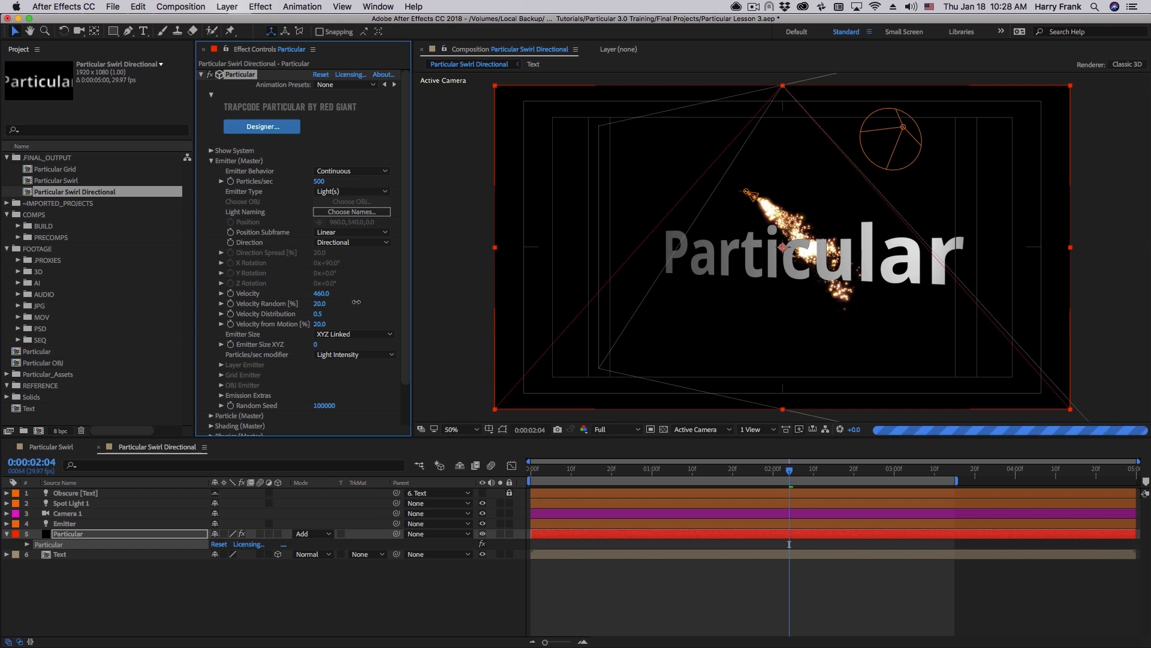
{"action": "left_click_drag", "start_coordinate": [321, 293], "coordinate": [360, 307]}
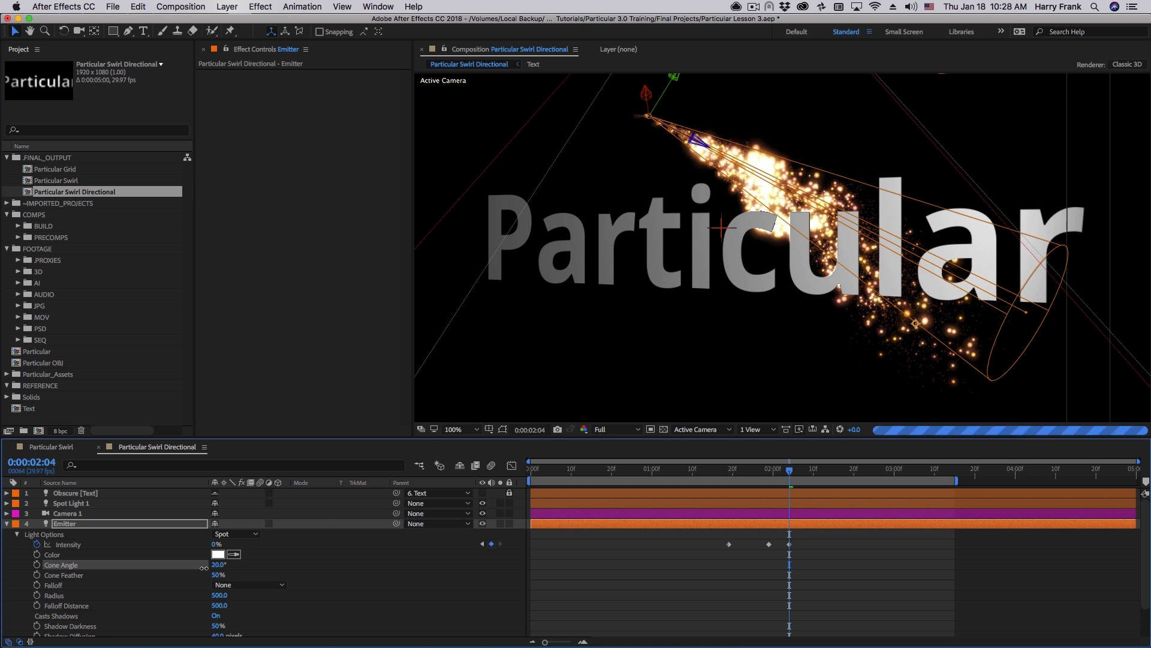
{"action": "left_click_drag", "start_coordinate": [218, 565], "coordinate": [250, 565]}
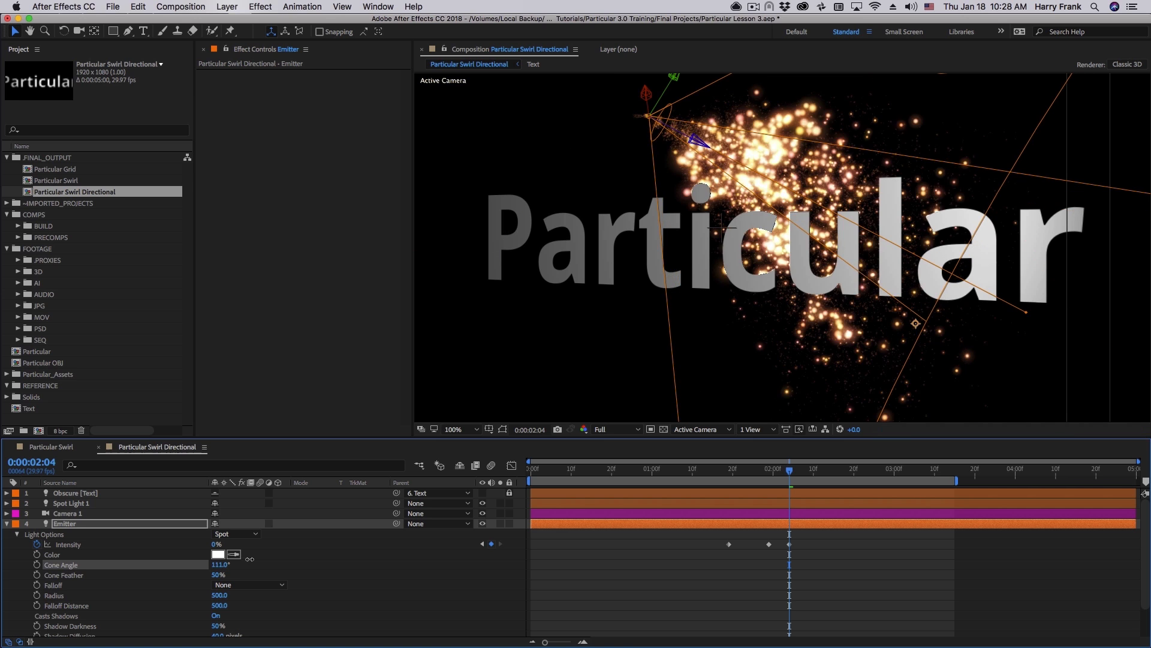